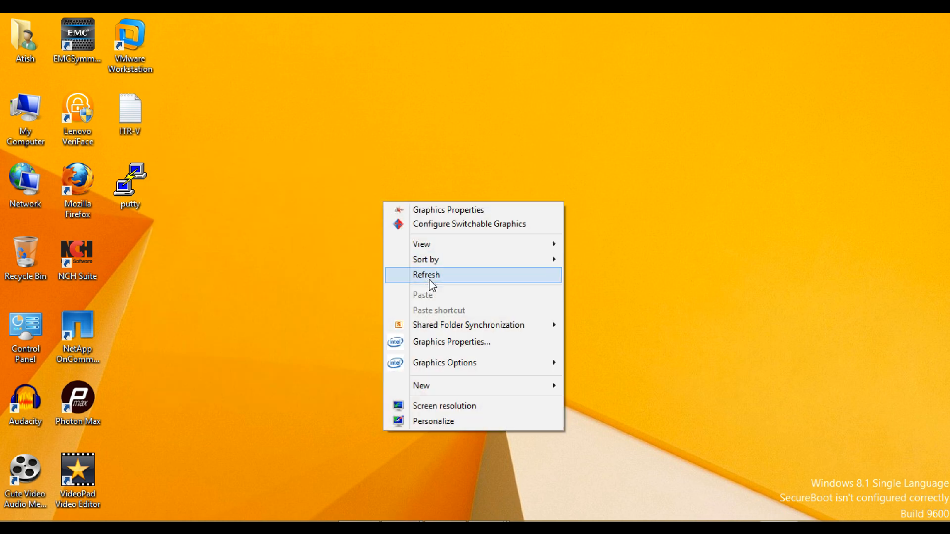
- Launch Firefox and enter the cluster address 192.168.15.170 in the address bar
click(426, 274)
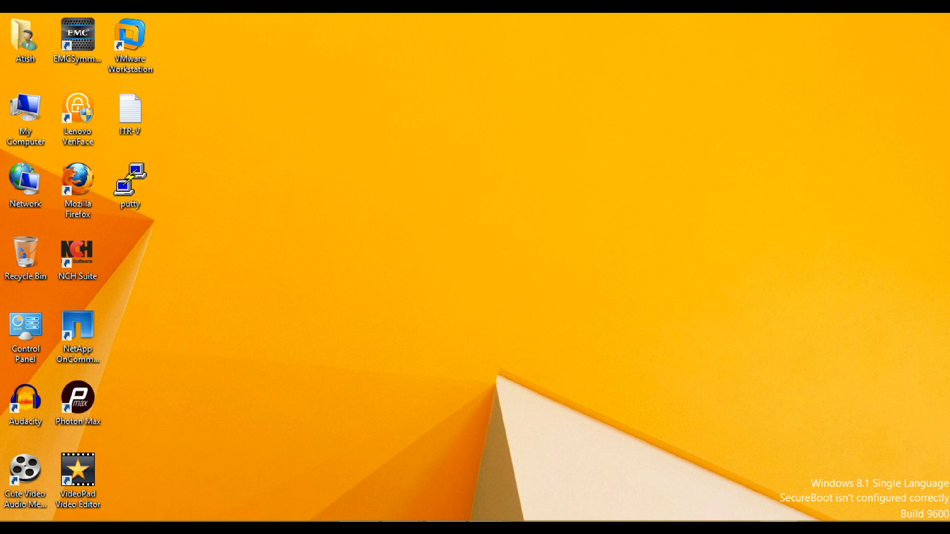
mouse_move(321, 225)
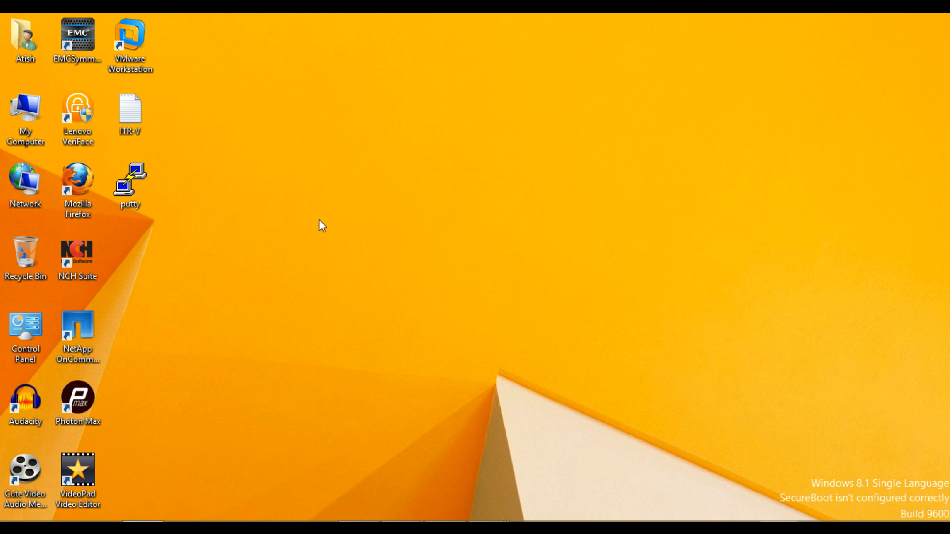
double_click(77, 182)
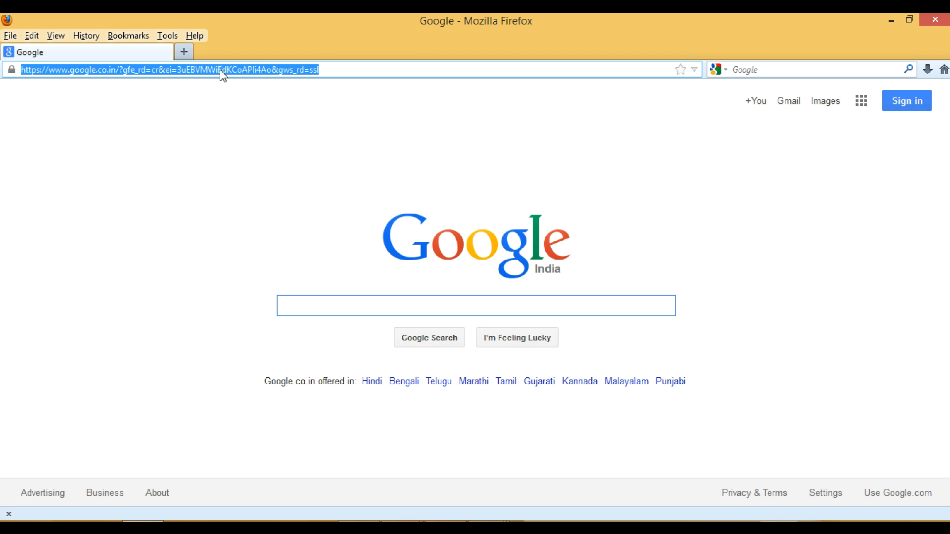
text(192.168.15.170)
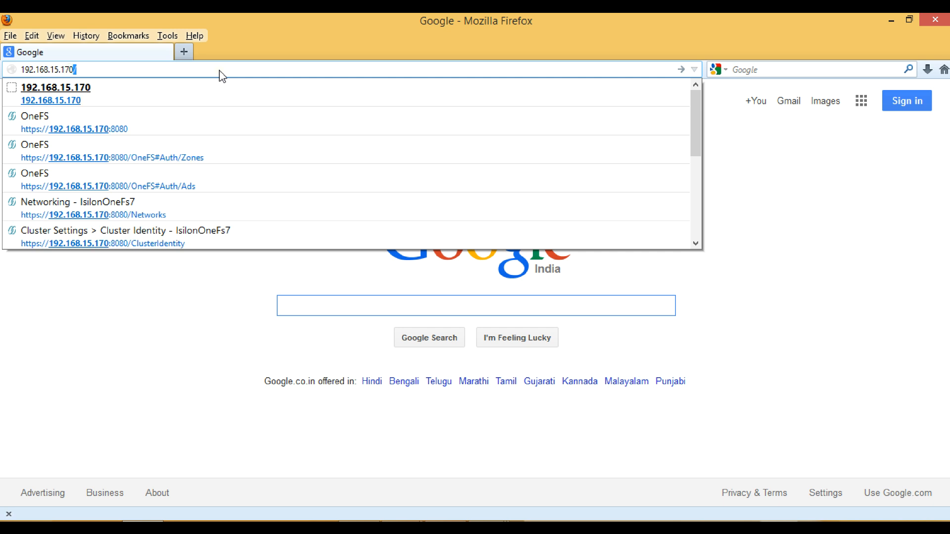
- Load the OneFS login page at 192.168.15.170 and log in as root
click(75, 121)
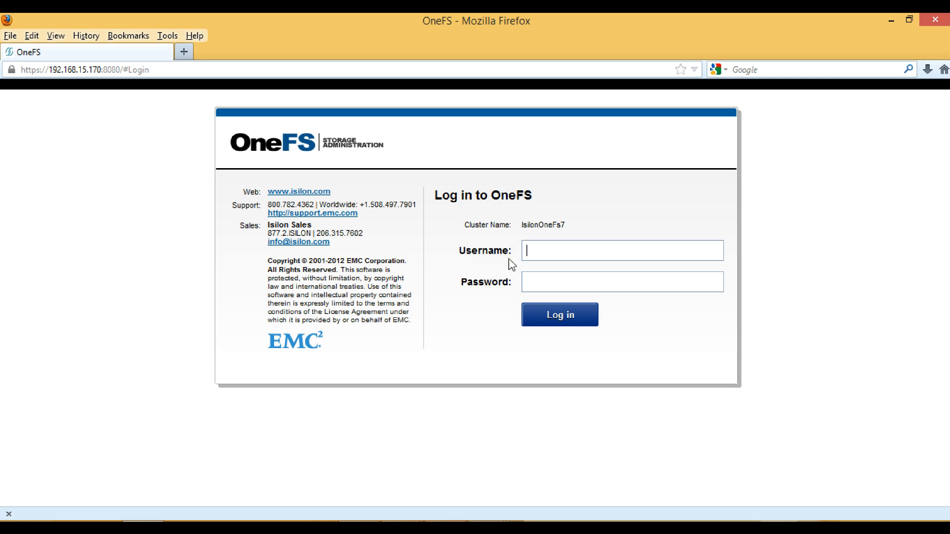
text(root)
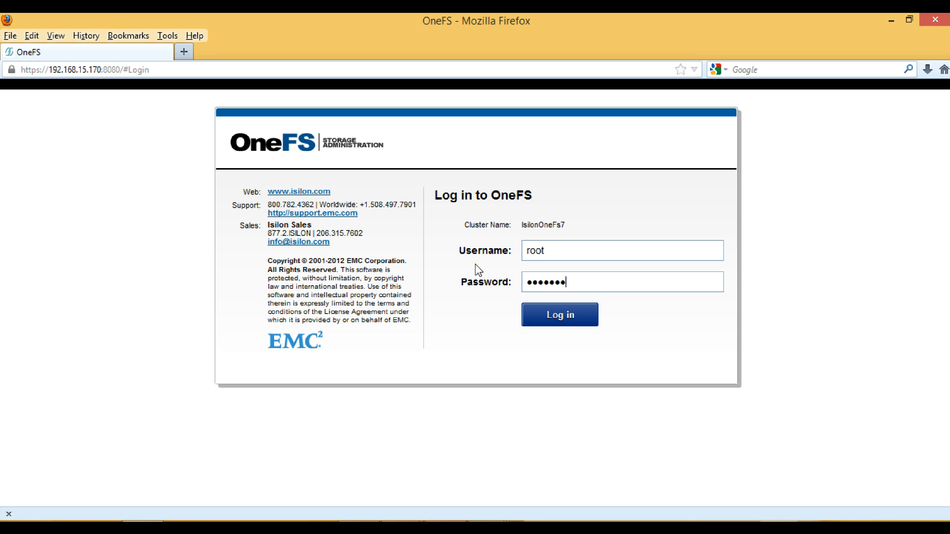
click(559, 315)
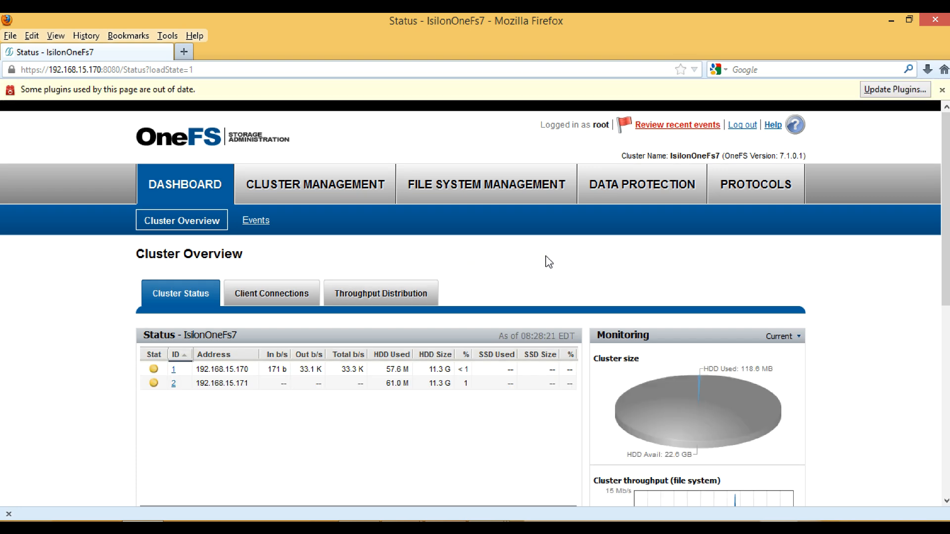
mouse_move(372, 204)
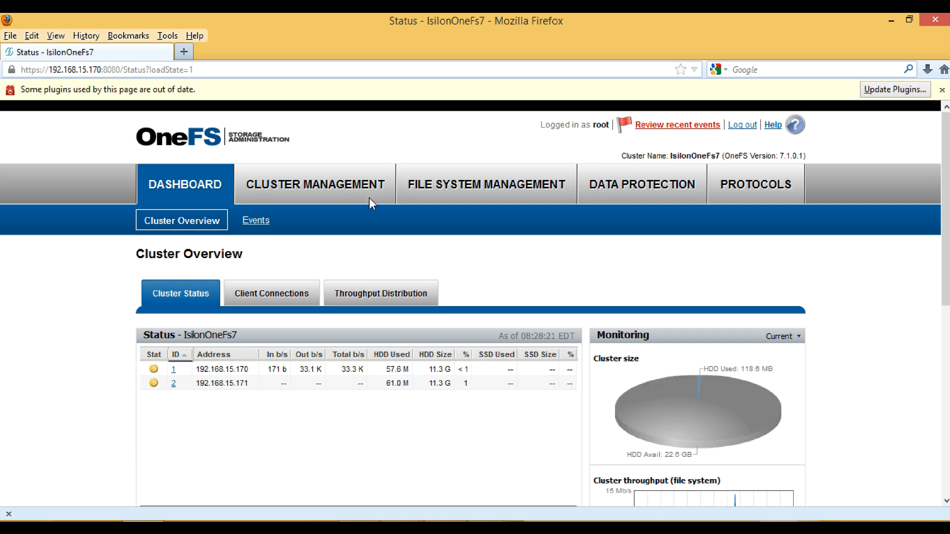
- Go to Cluster Management > Network Configuration and open subnet0's settings page
click(315, 184)
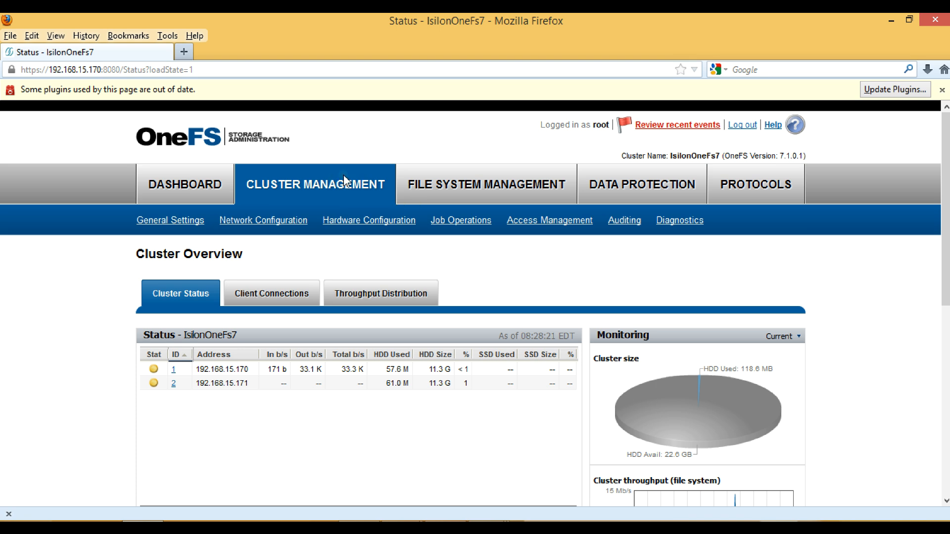
click(263, 219)
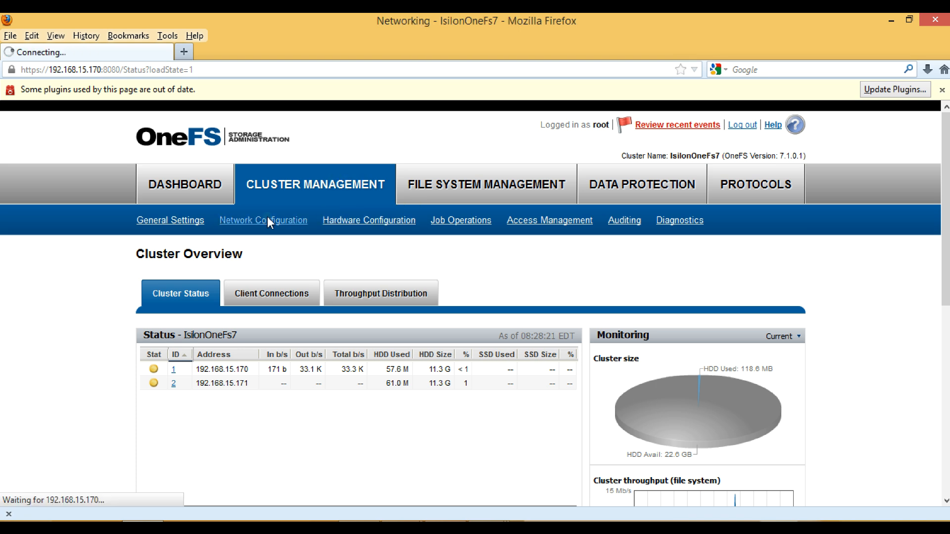
click(263, 220)
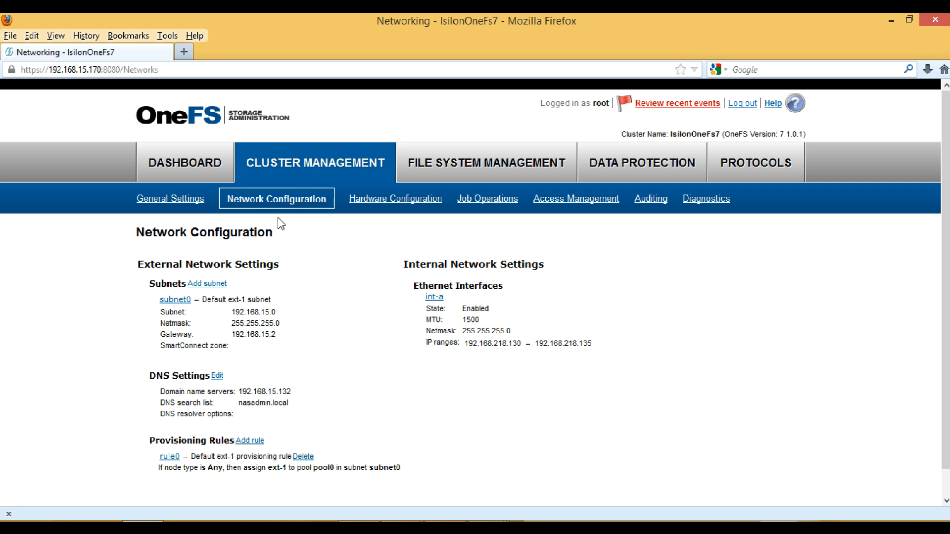
mouse_move(175, 299)
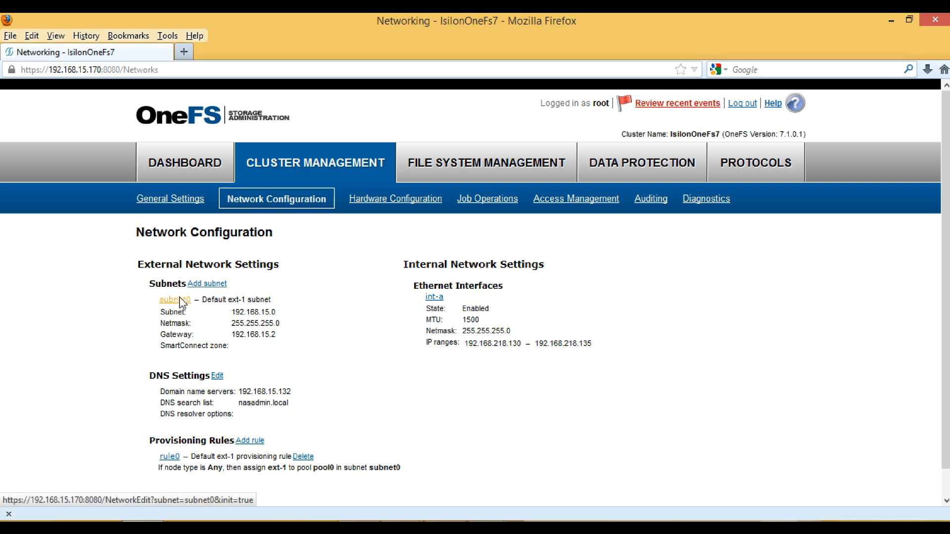
click(172, 300)
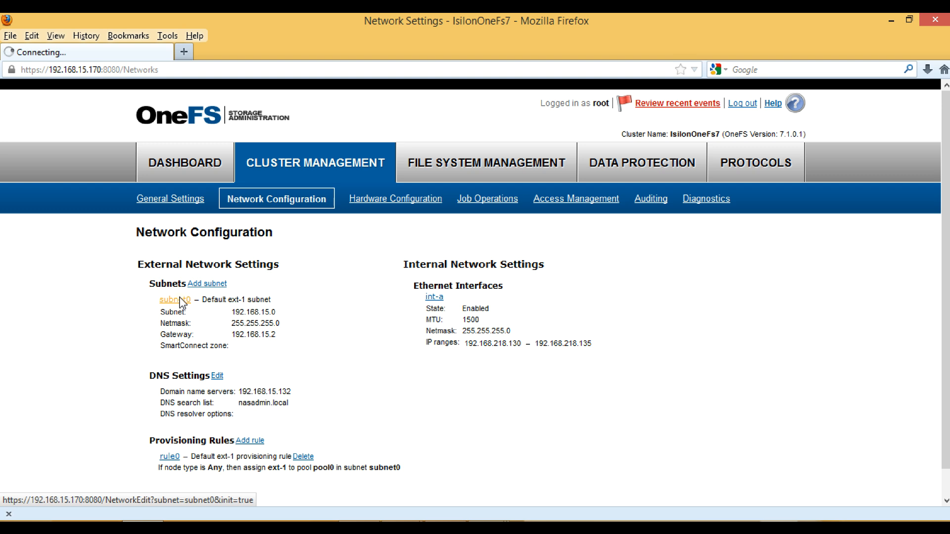
click(173, 299)
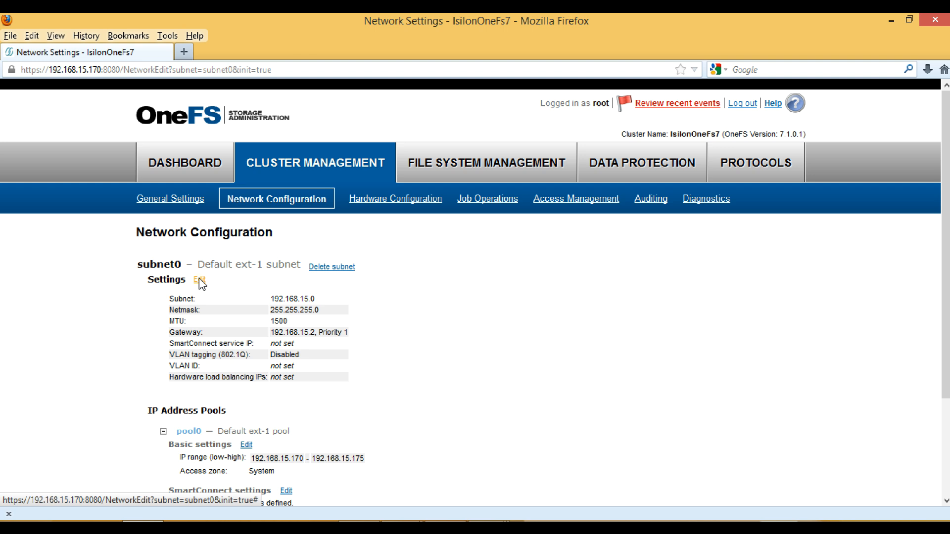
- Edit subnet0's settings and enter 192.168.15.180 as the SmartConnect service IP
click(200, 280)
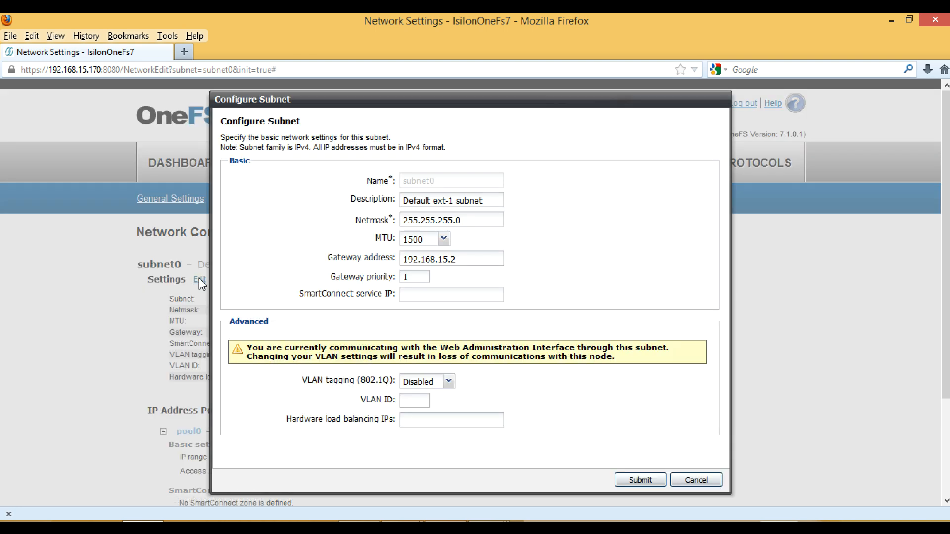
mouse_move(434, 312)
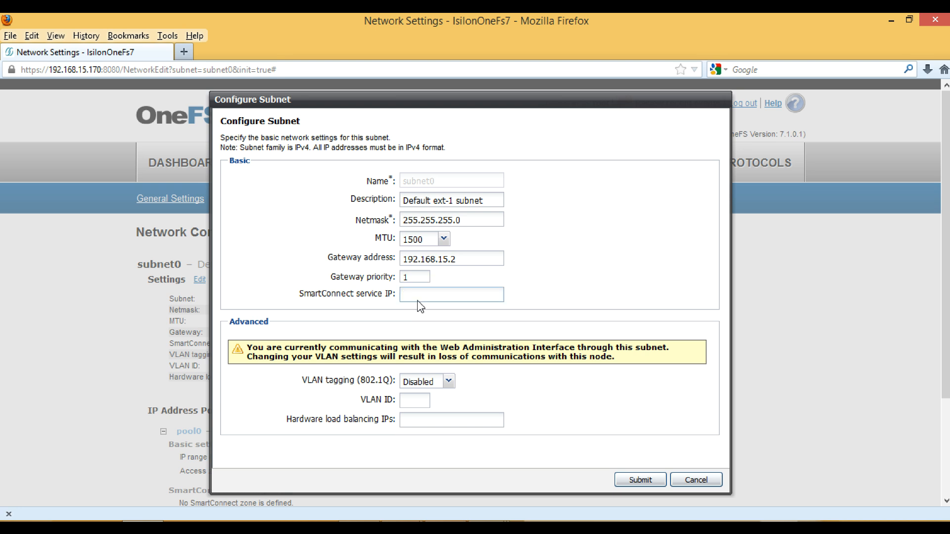
text(192.)
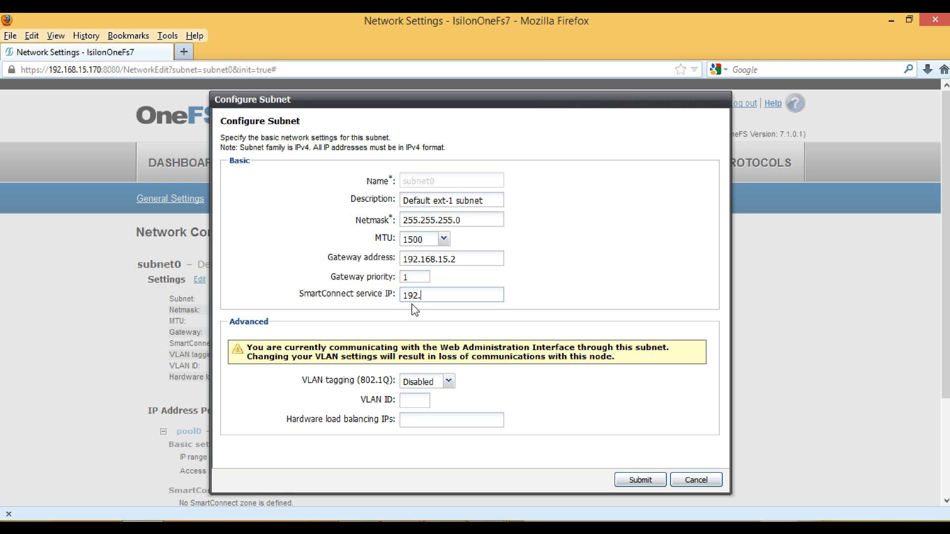
text(168.15.180)
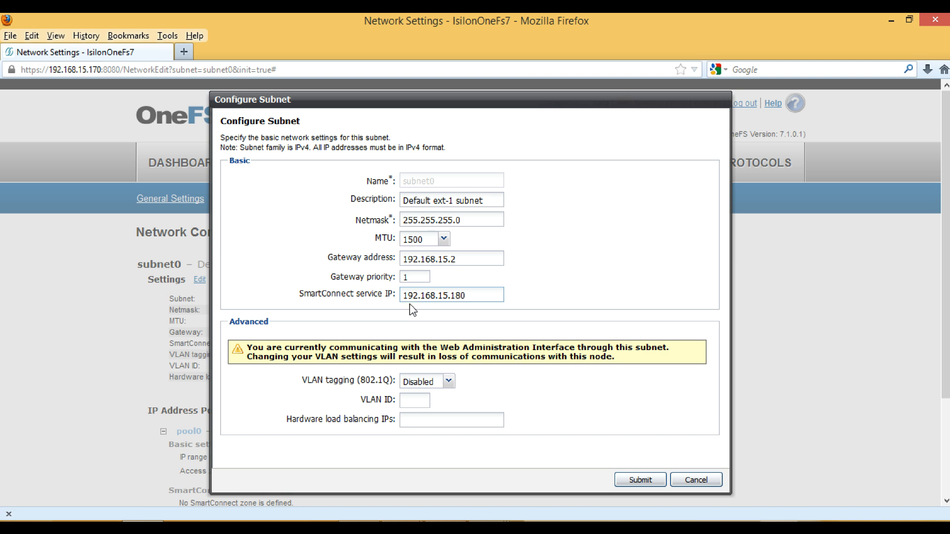
mouse_move(475, 302)
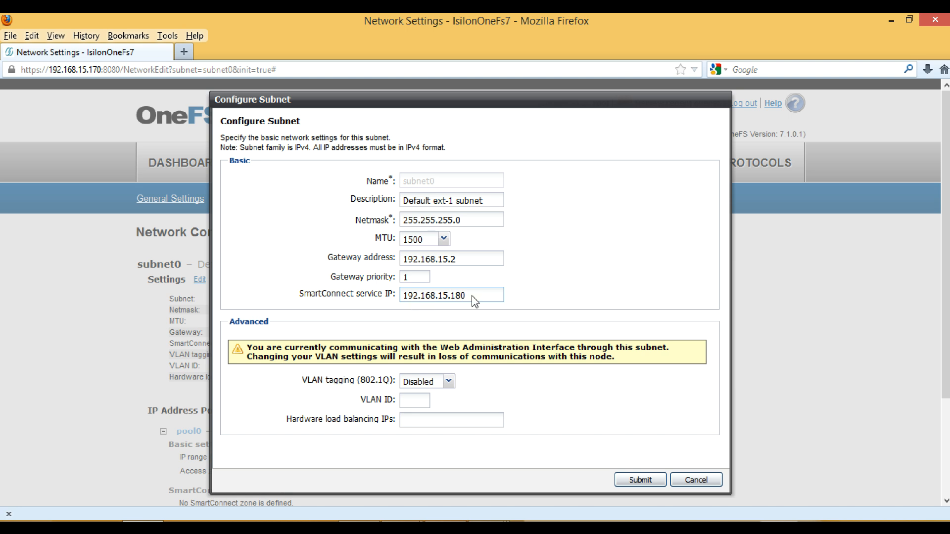
mouse_move(624, 468)
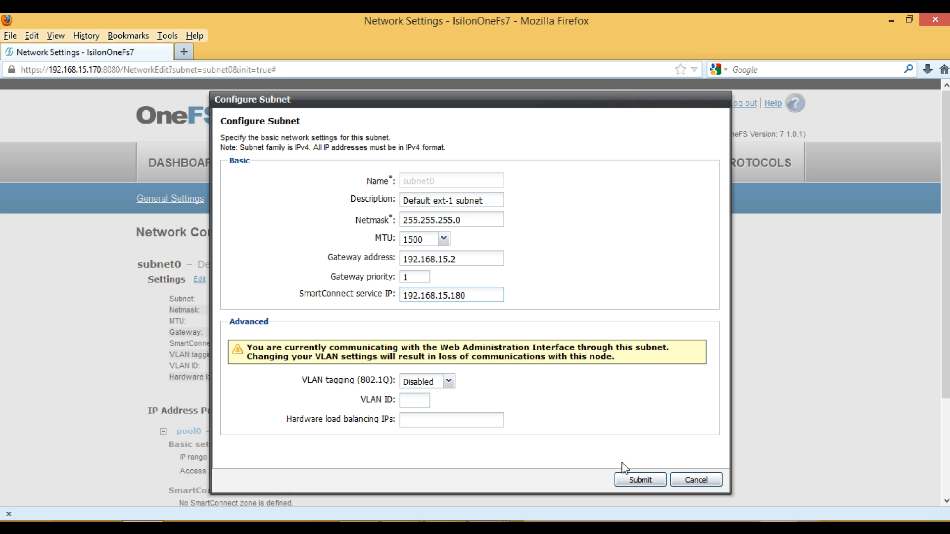
- Save the subnet0 changes and scroll down to pool0's SmartConnect settings
click(638, 480)
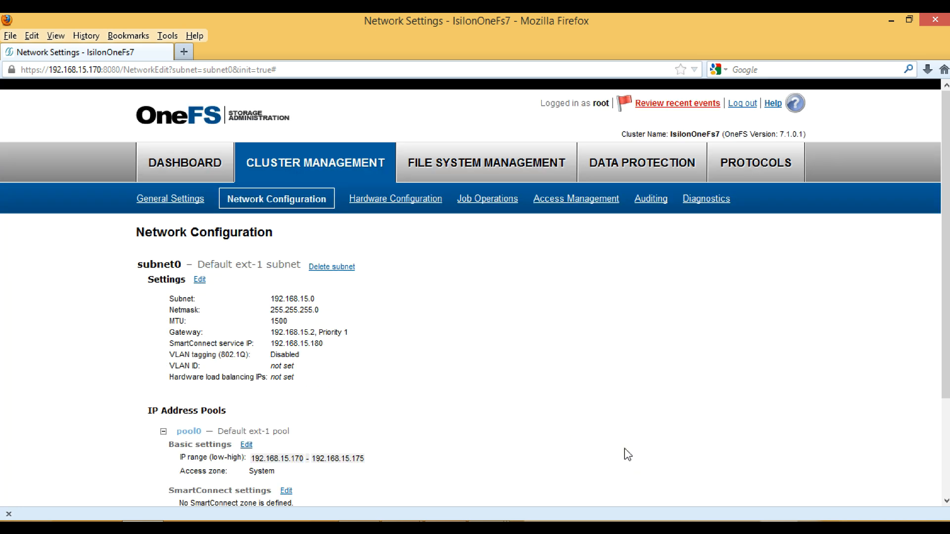
mouse_move(159, 334)
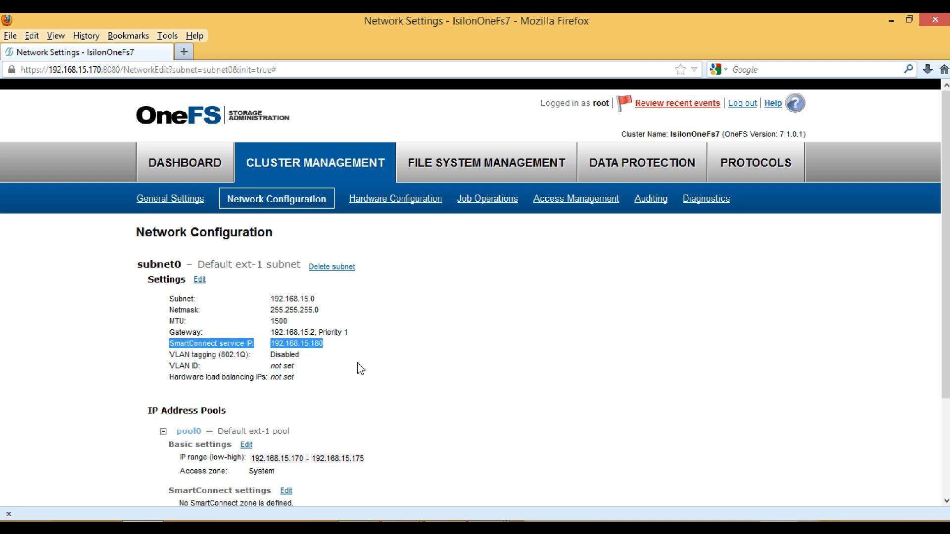
scroll(down, 3)
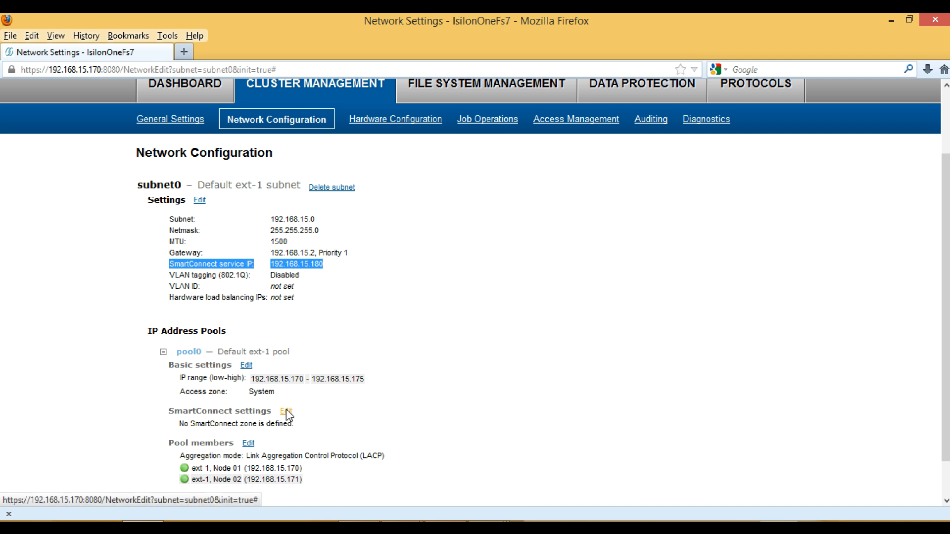
- Configure pool0 SmartConnect: zone isiloncifs.nasadmin.local, Round Robin, service subnet subnet0, then save
click(284, 410)
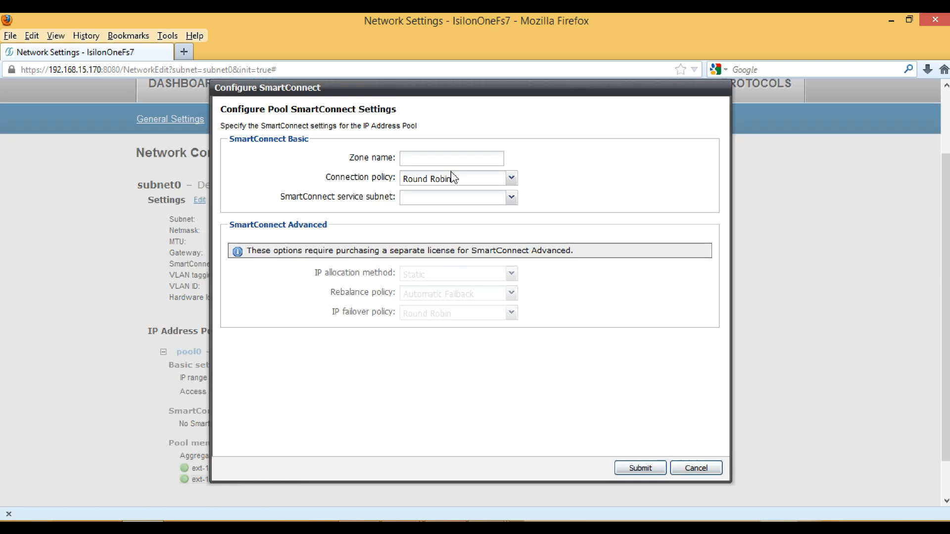
click(450, 158)
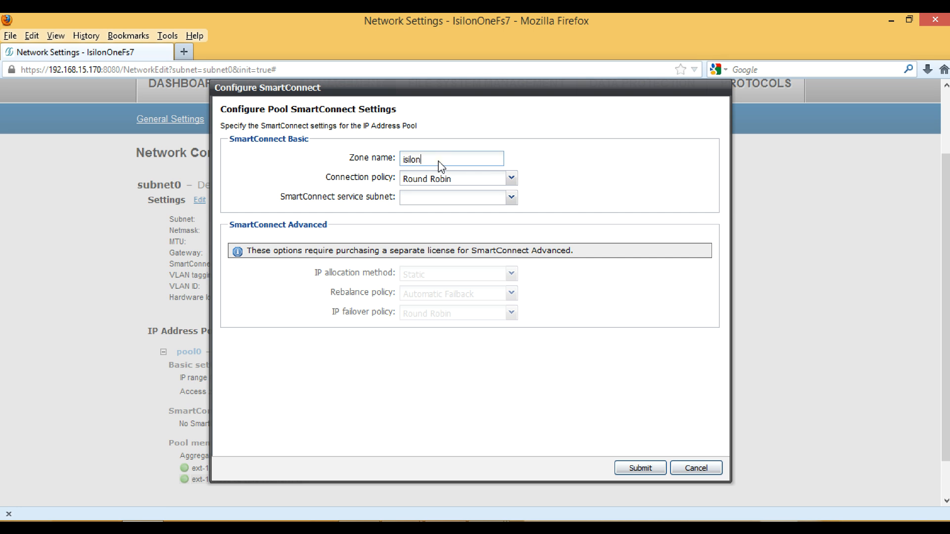
text(cifs)
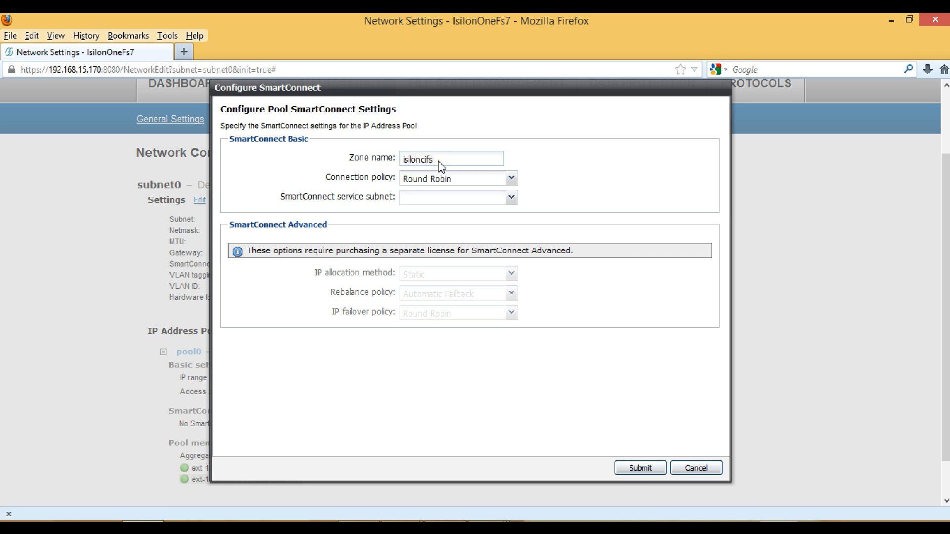
text(.nasa)
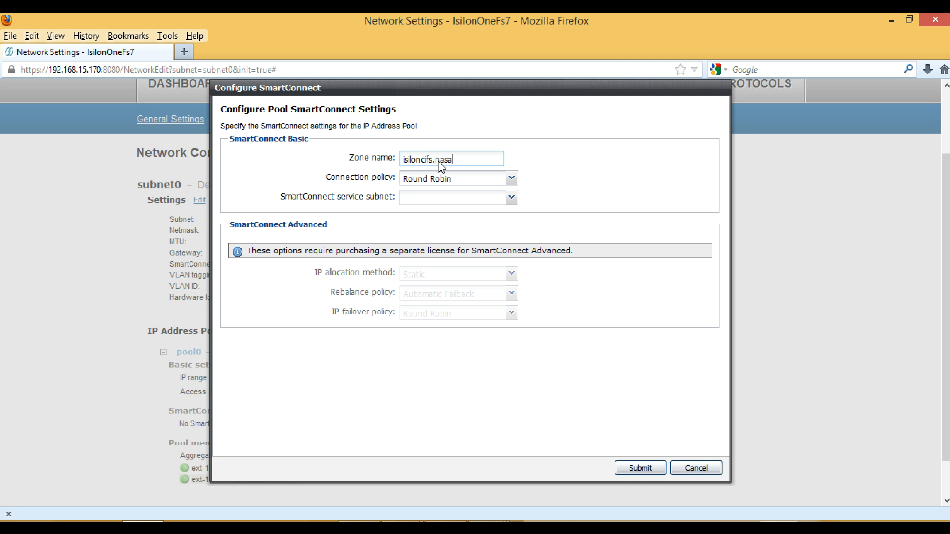
text(dmin.lo)
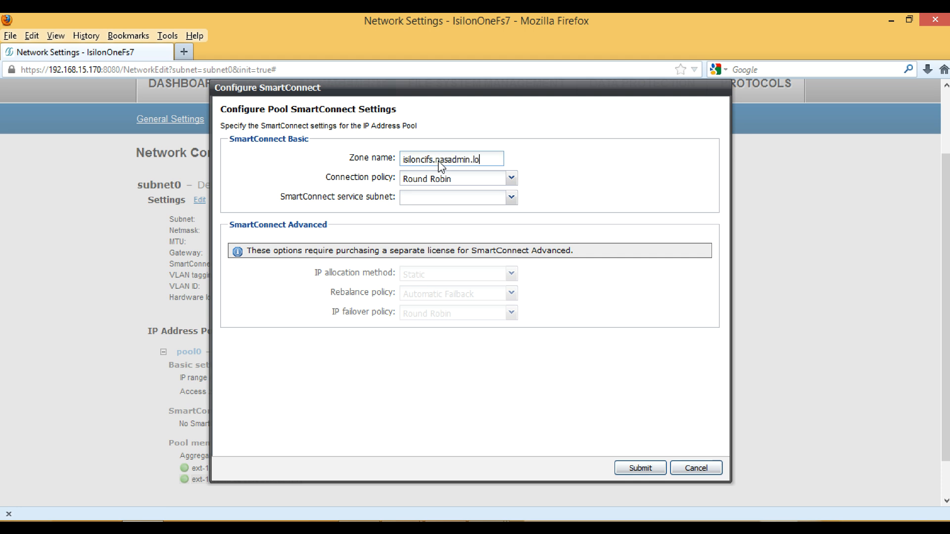
text(cal)
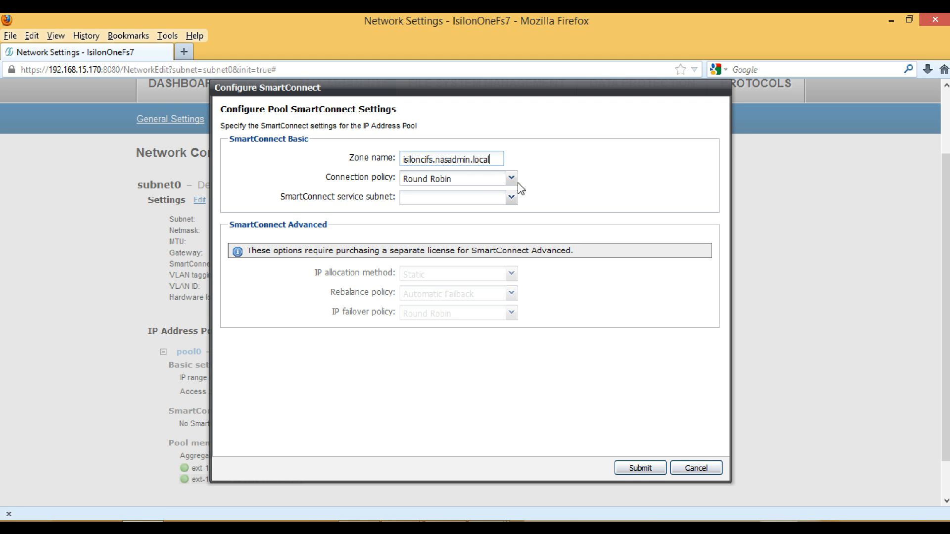
click(511, 178)
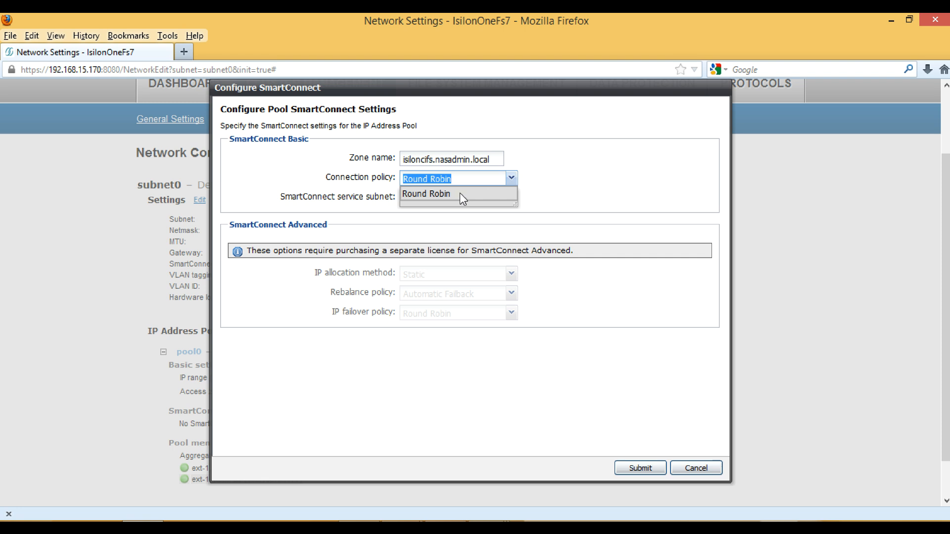
click(426, 194)
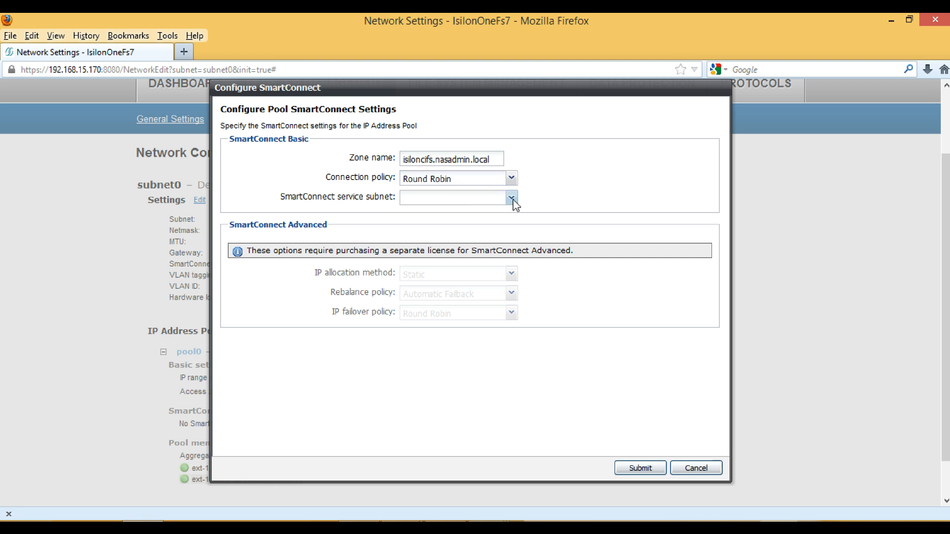
click(511, 197)
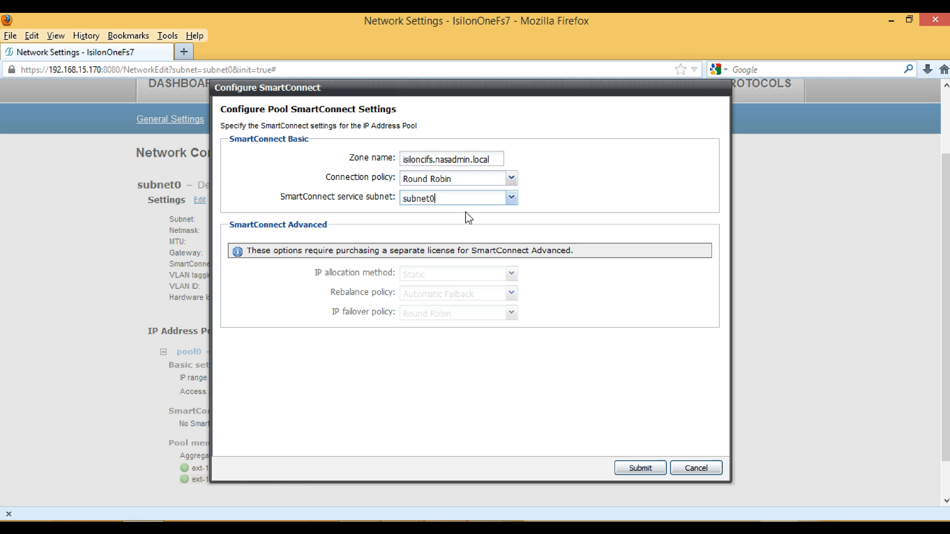
double_click(308, 224)
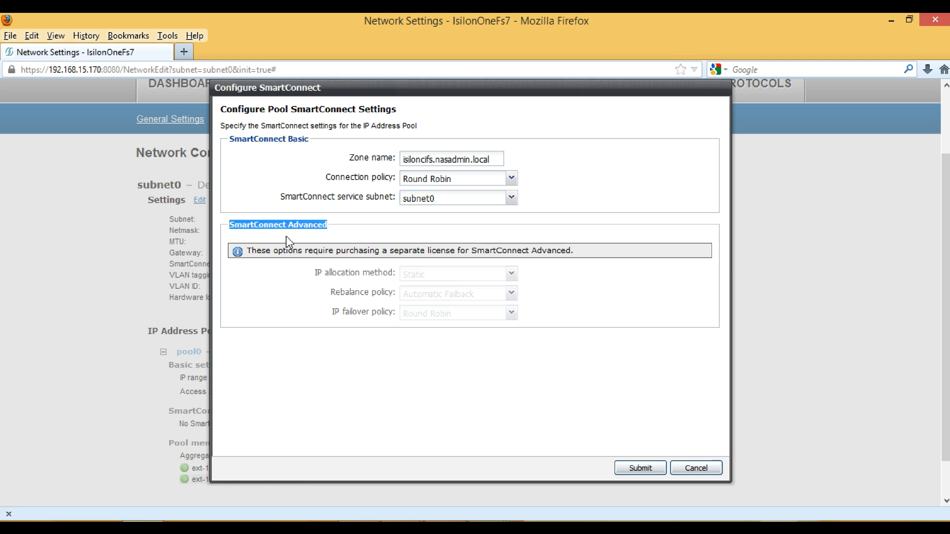
mouse_move(413, 318)
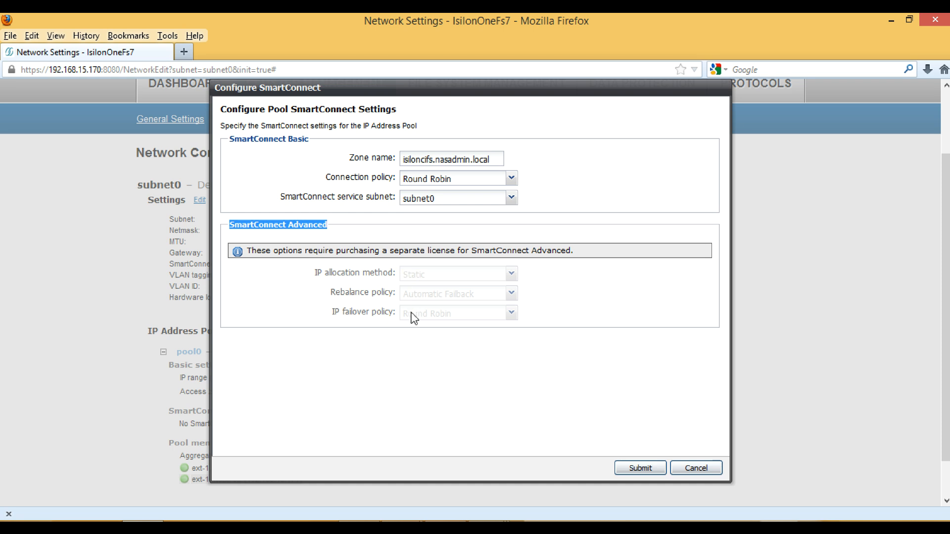
mouse_move(424, 302)
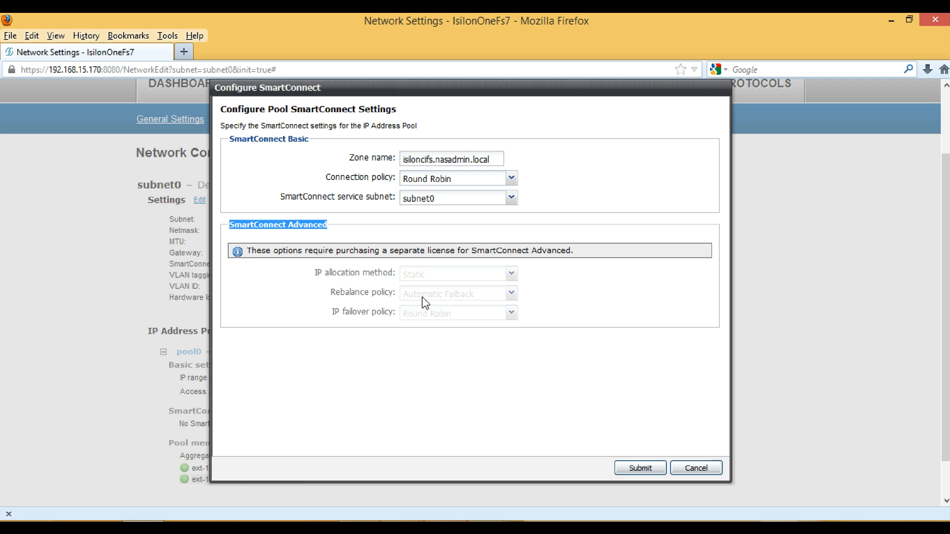
mouse_move(456, 311)
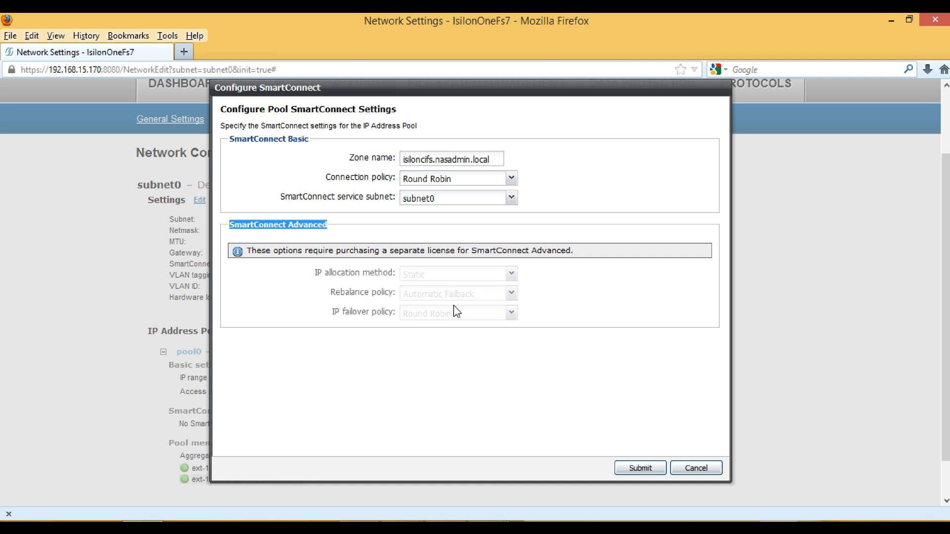
mouse_move(640, 468)
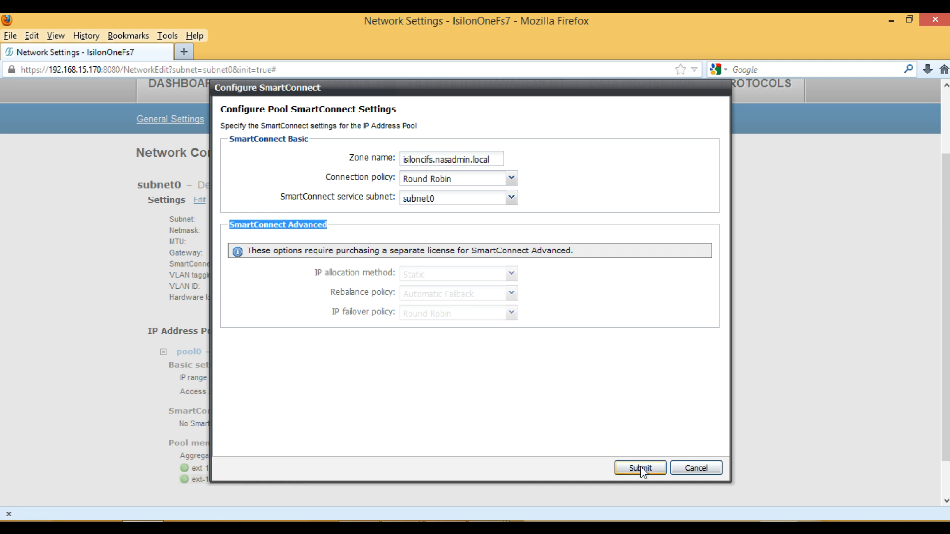
click(639, 467)
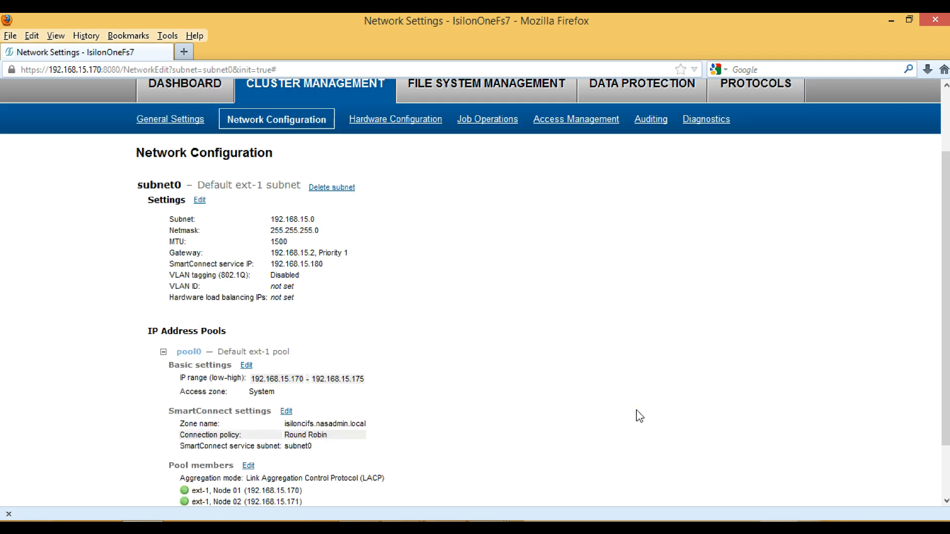
mouse_move(462, 379)
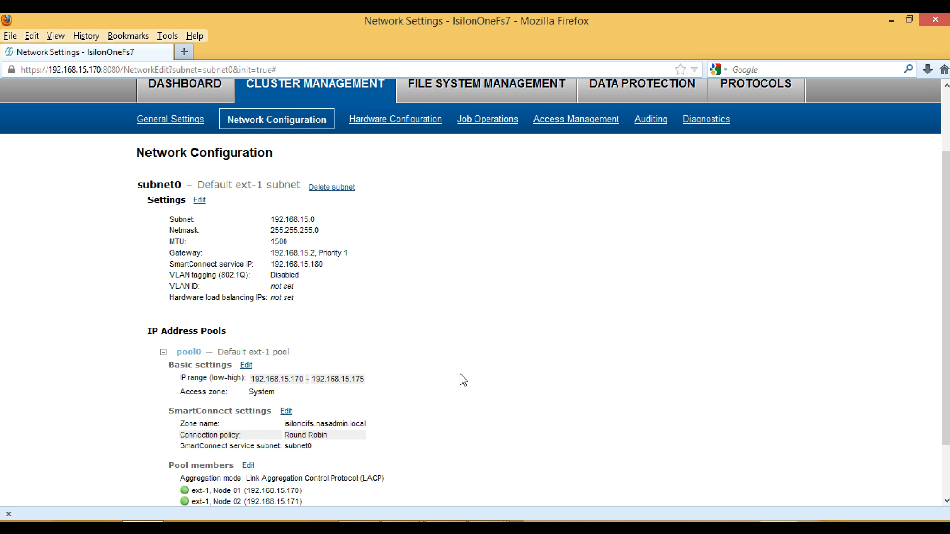
mouse_move(454, 369)
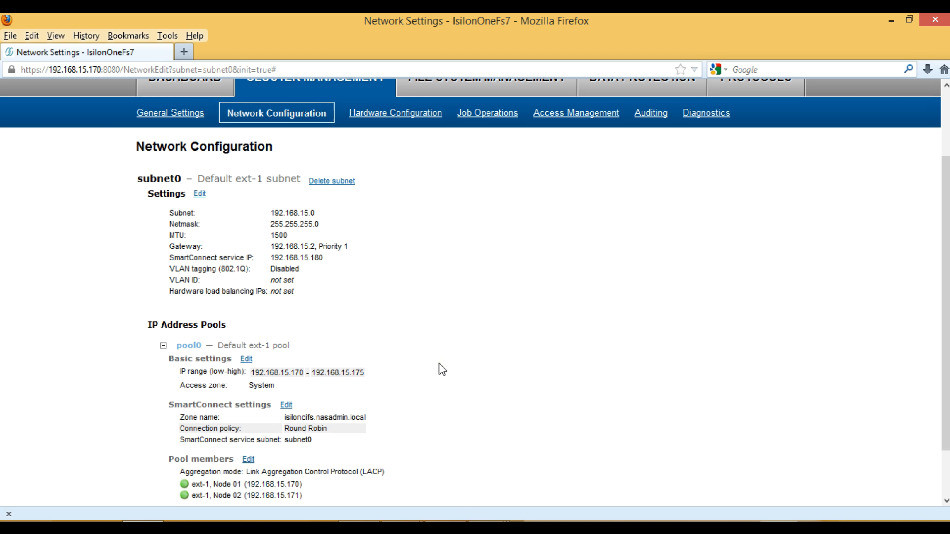
- Scroll through Network Configuration to review the saved pool0 SmartConnect settings
scroll(up, 3)
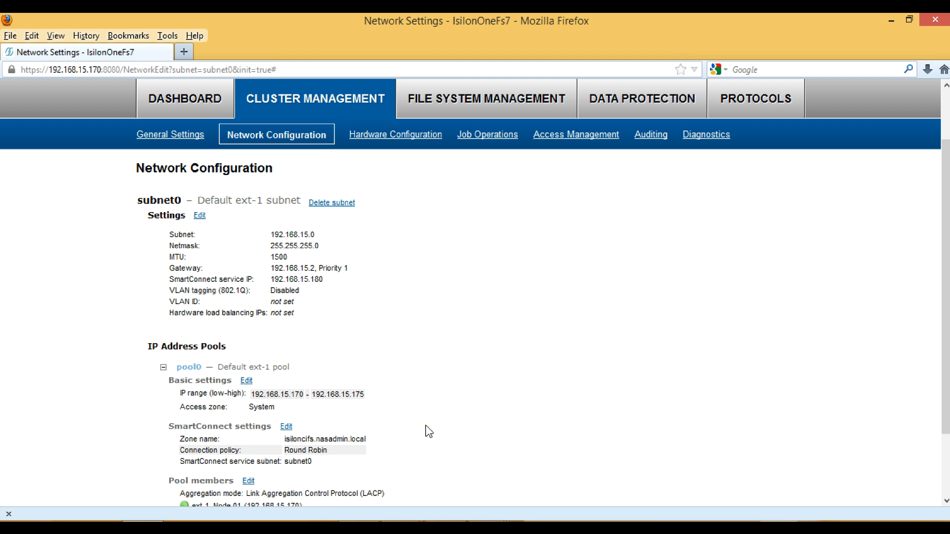
mouse_move(412, 434)
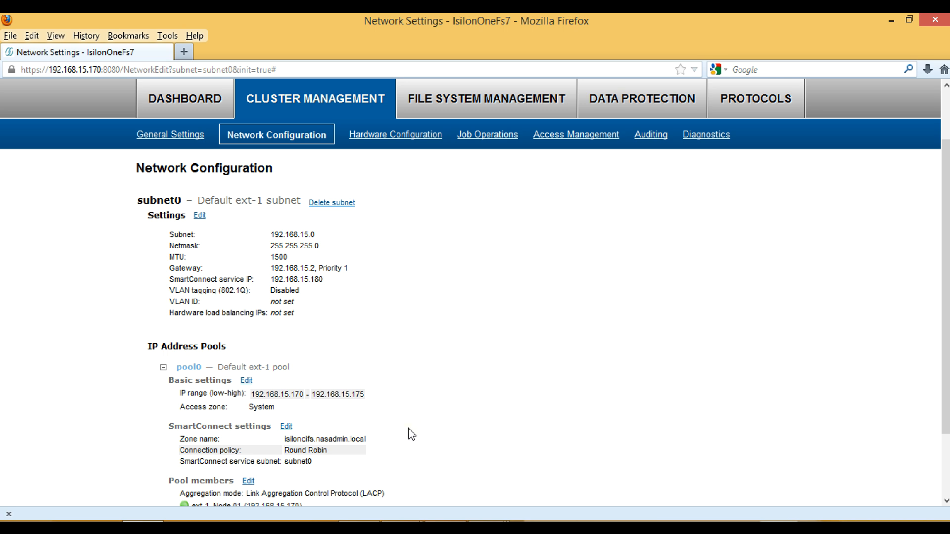
mouse_move(441, 443)
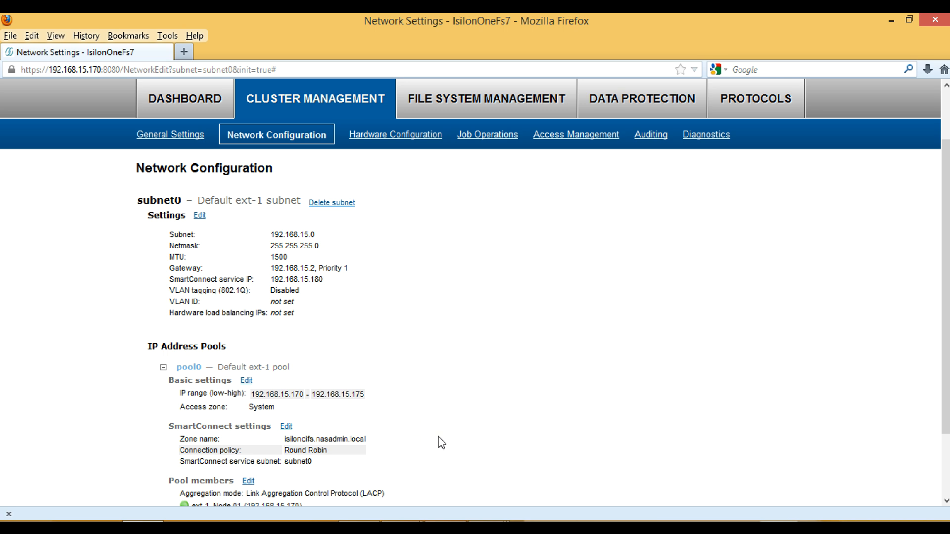
scroll(down, 3)
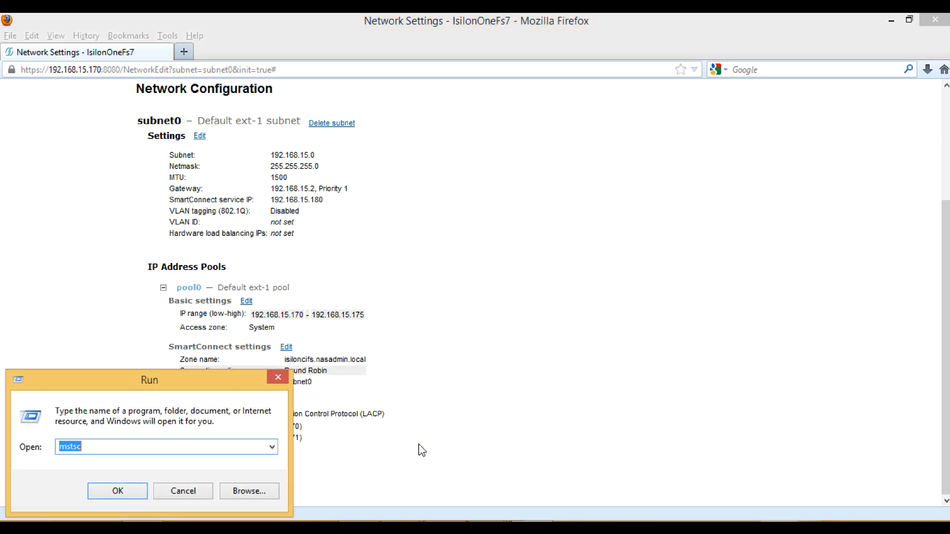
- Remote-desktop into 192.168.15.132, sign in, and accept the certificate warning
click(117, 491)
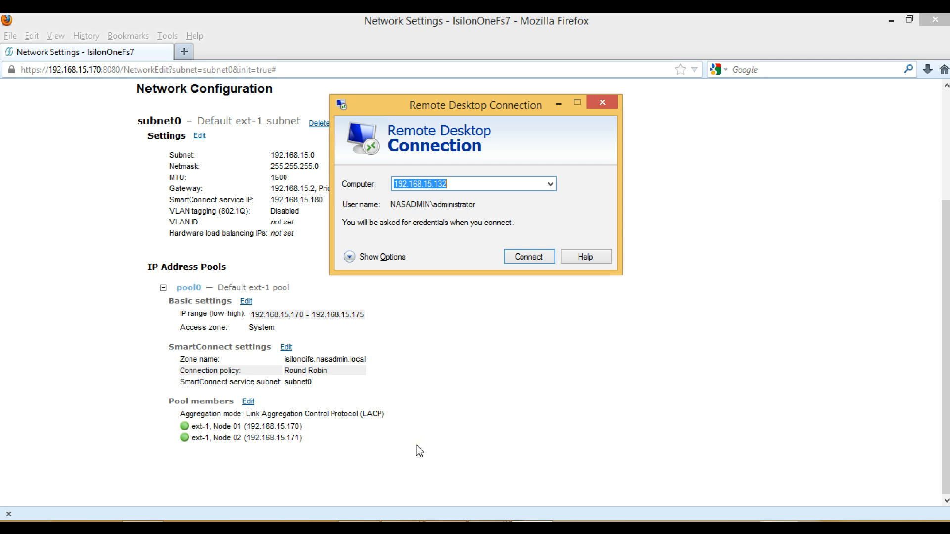
click(527, 256)
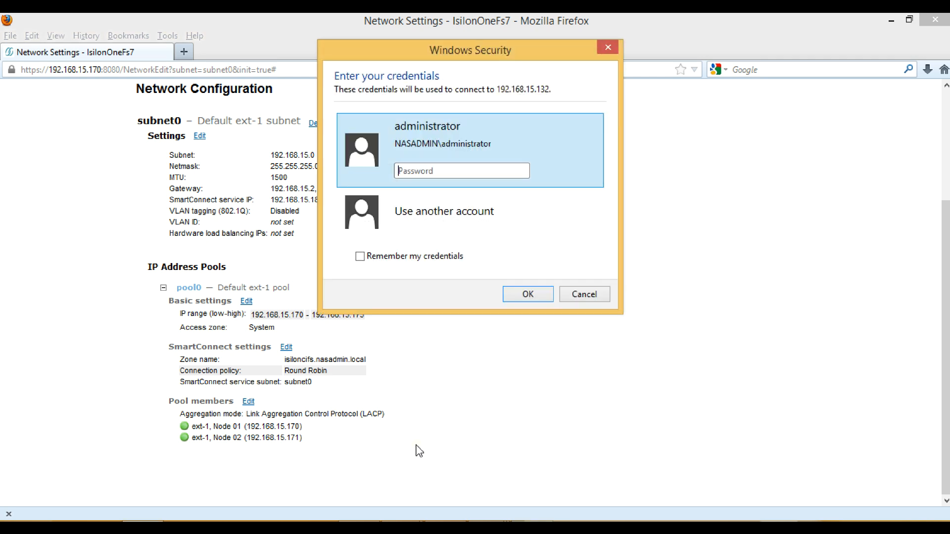
text(password)
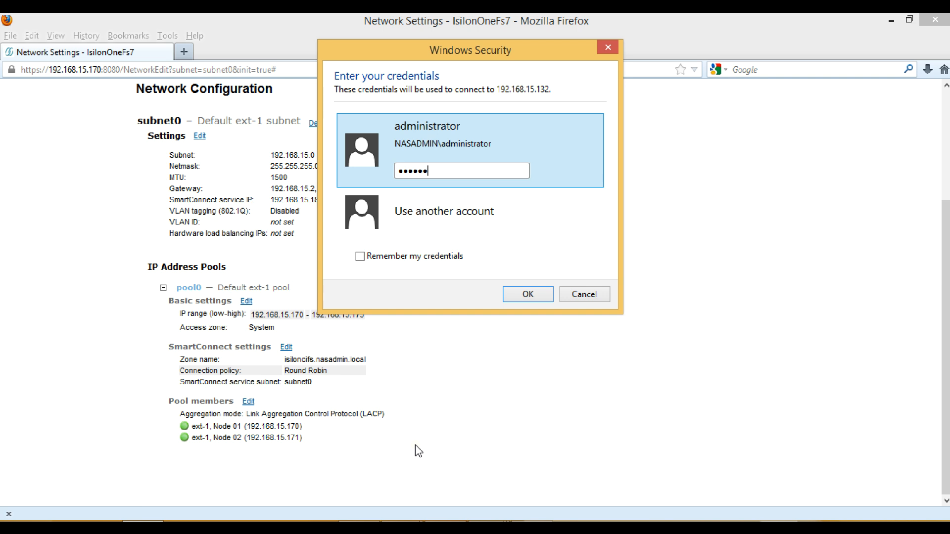
click(526, 294)
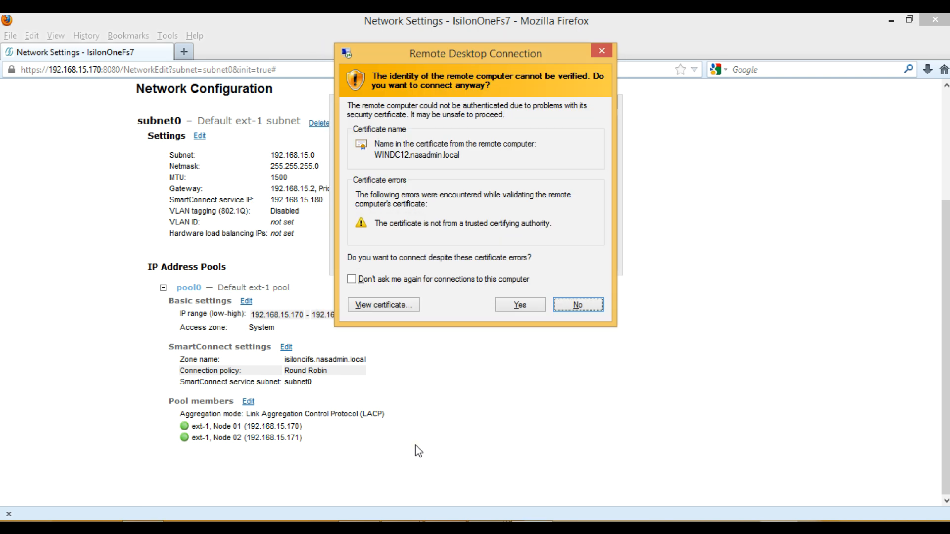
click(520, 305)
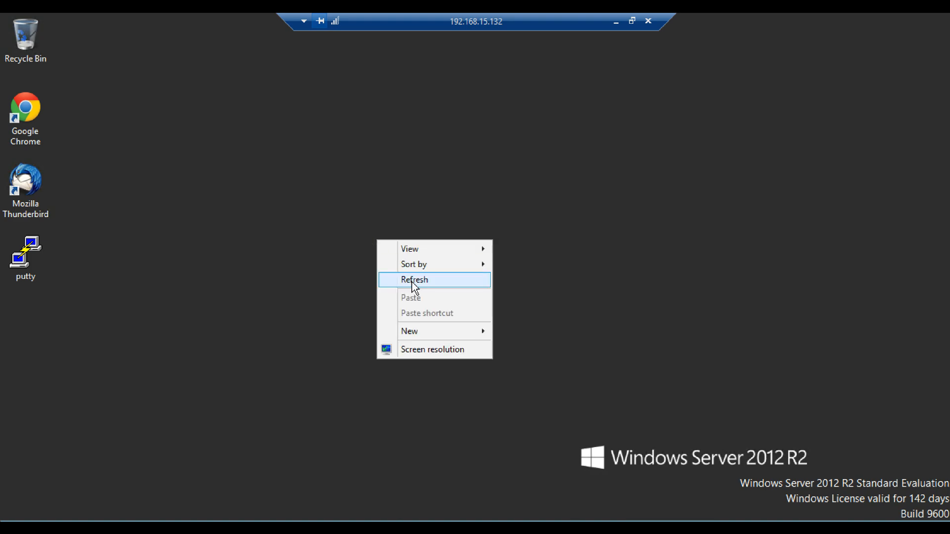
- Launch the DNS Manager console from Server Manager's Tools menu
click(414, 279)
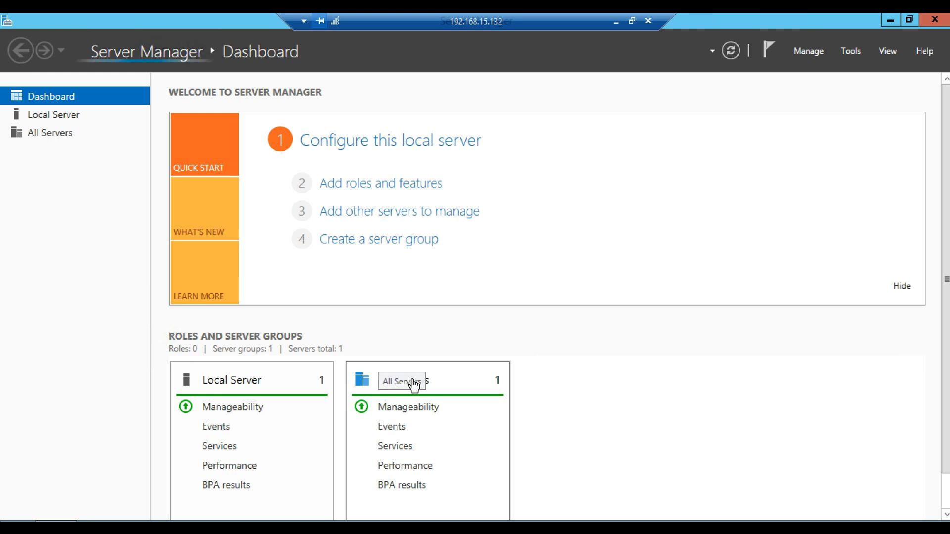
mouse_move(551, 382)
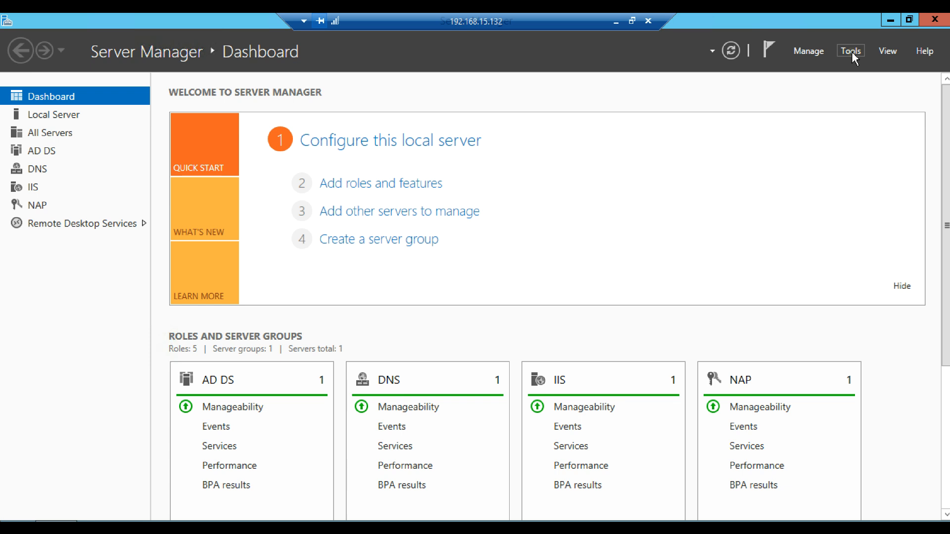
click(851, 51)
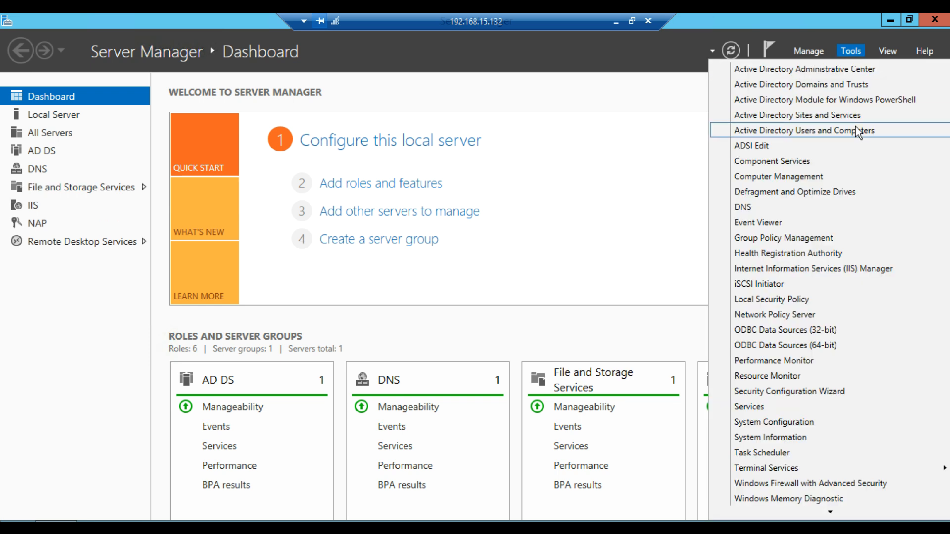
mouse_move(863, 207)
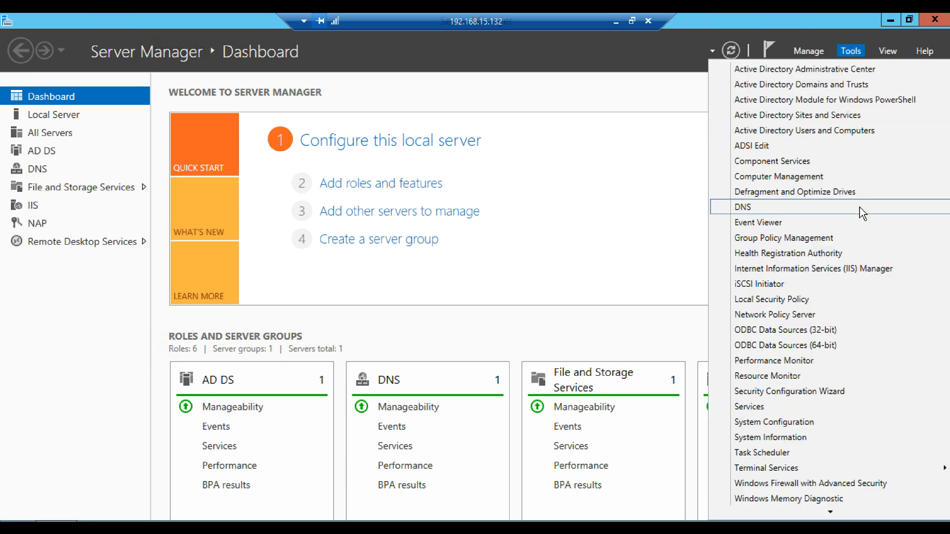
click(740, 207)
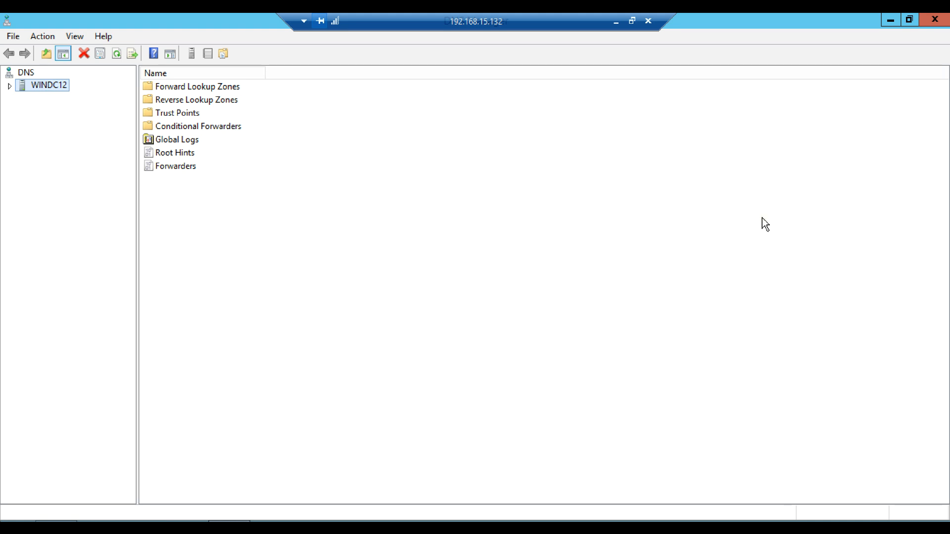
mouse_move(12, 91)
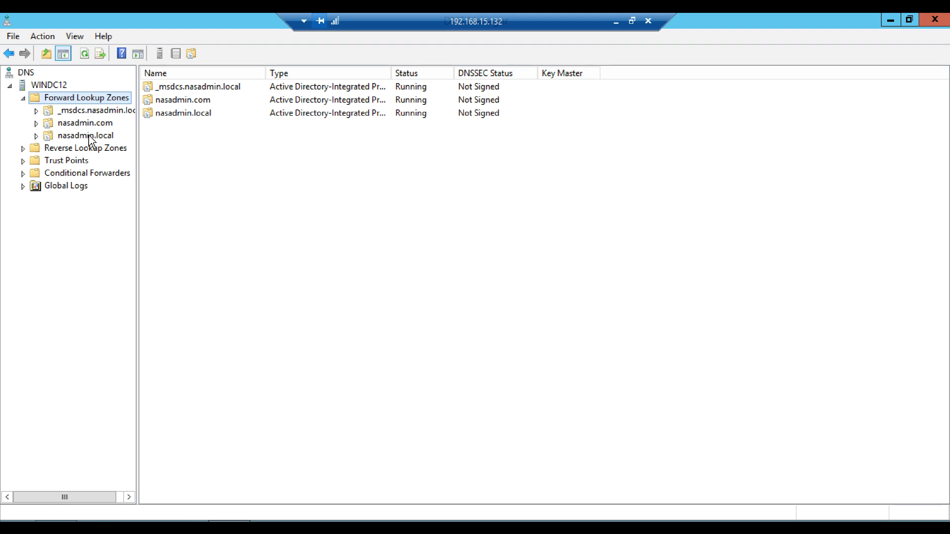
- Select the nasadmin.local zone and begin a New Host (A or AAAA) record
click(86, 135)
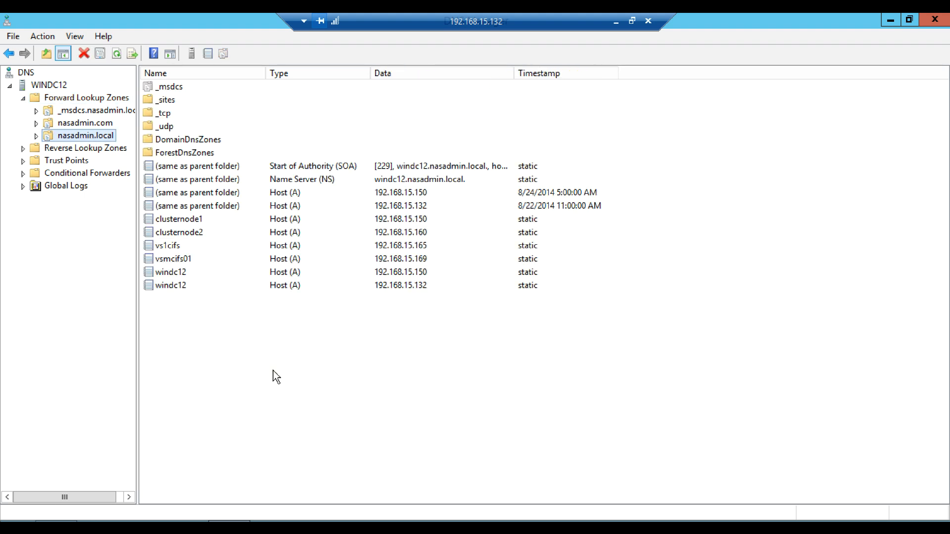
right_click(276, 376)
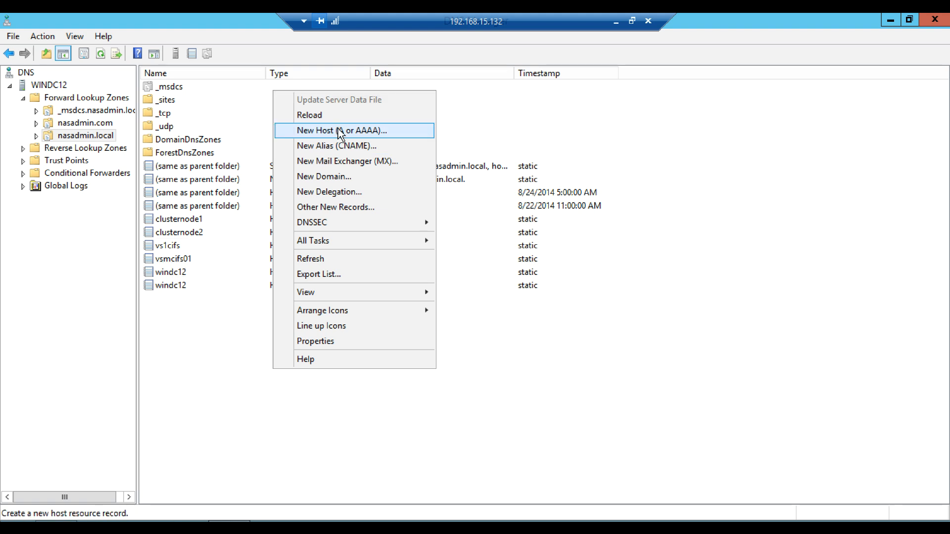
click(333, 130)
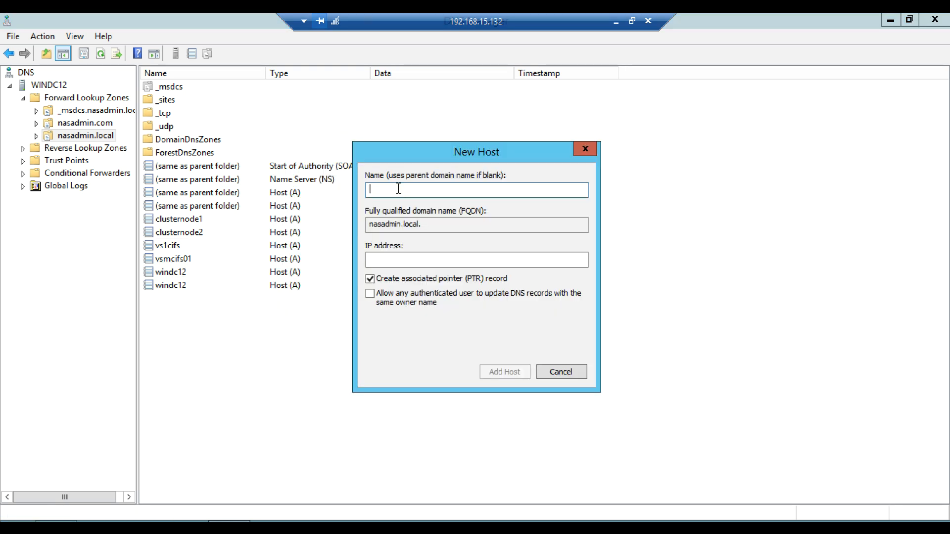
- Create host record isilononefs7 at 192.168.15.180 in the nasadmin.local zone
text(isi)
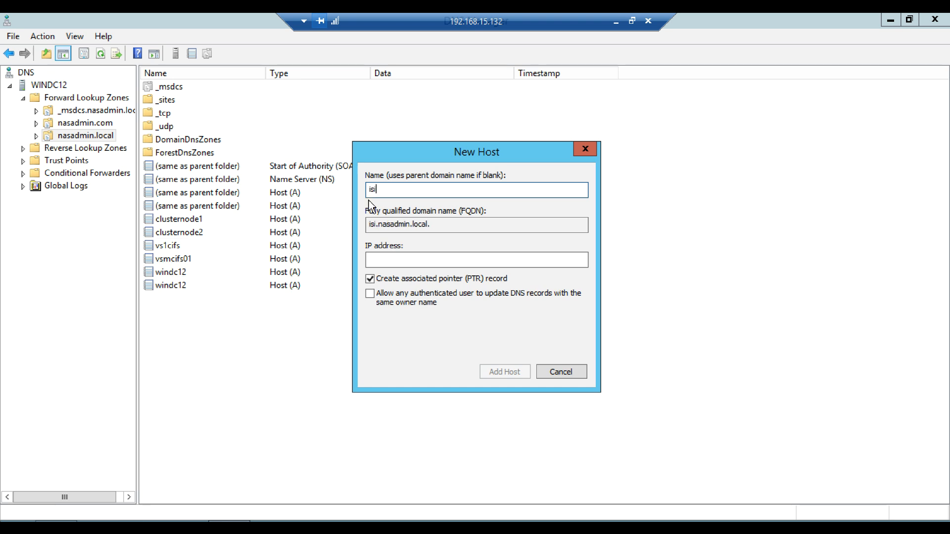
text(lono)
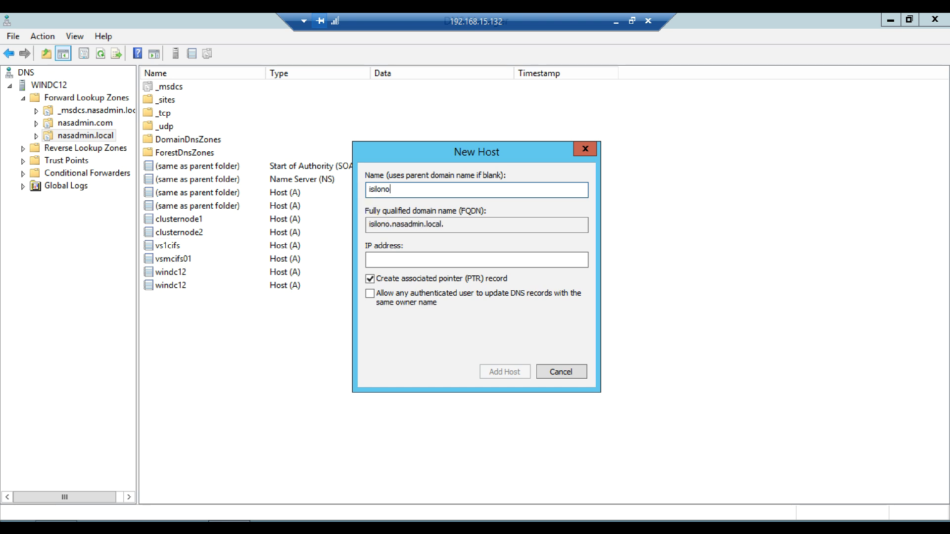
text(nefs)
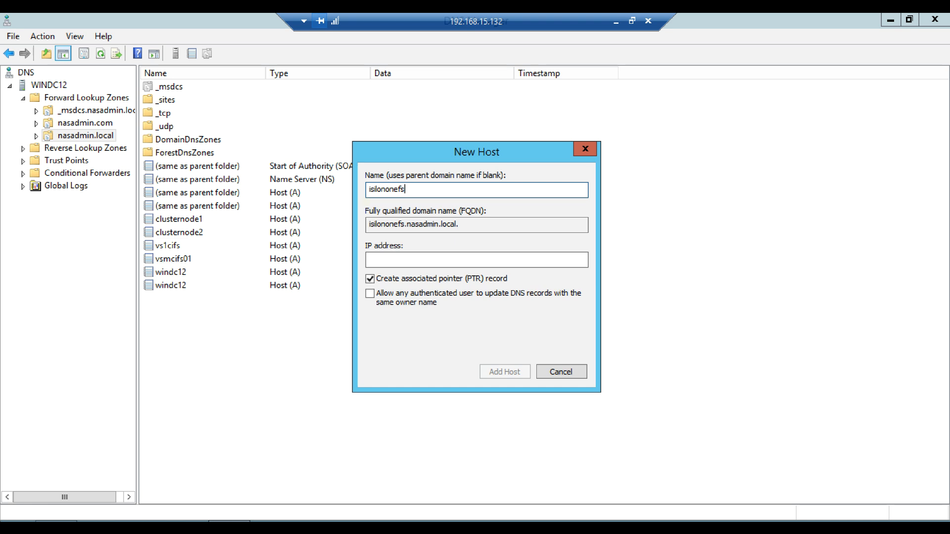
text(7)
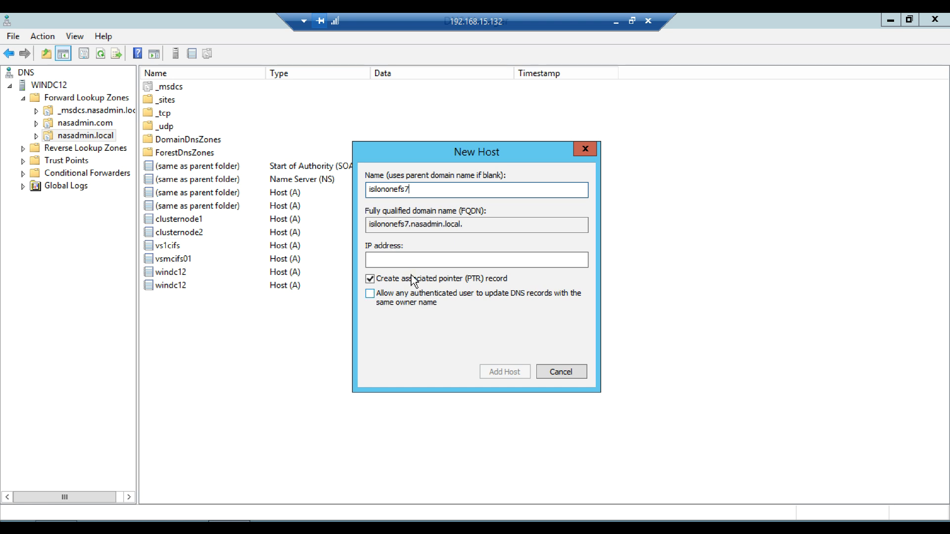
text(192.16)
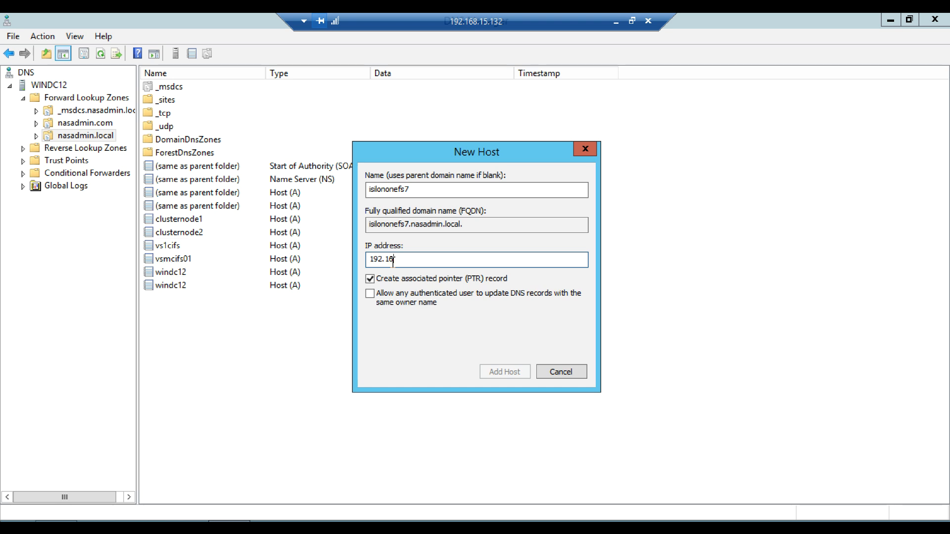
text(8.15.)
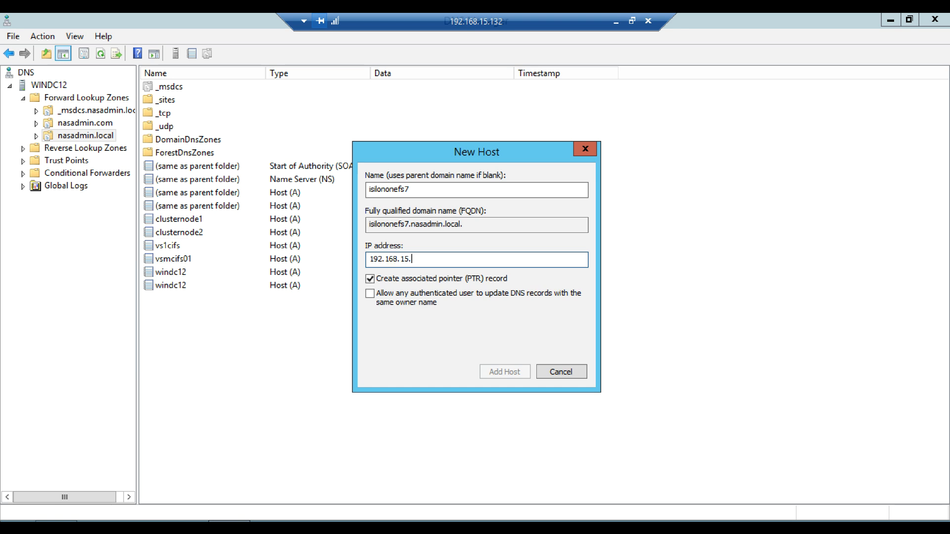
text(180)
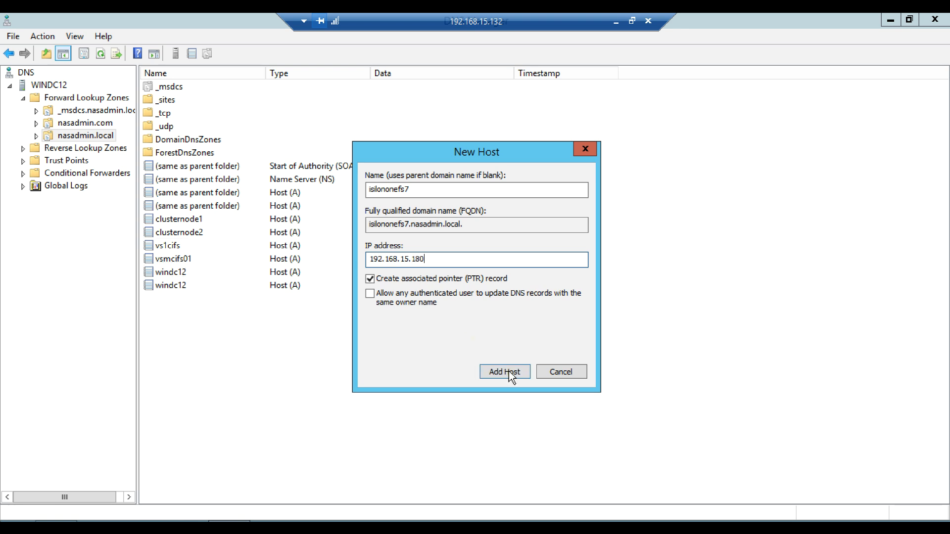
click(504, 372)
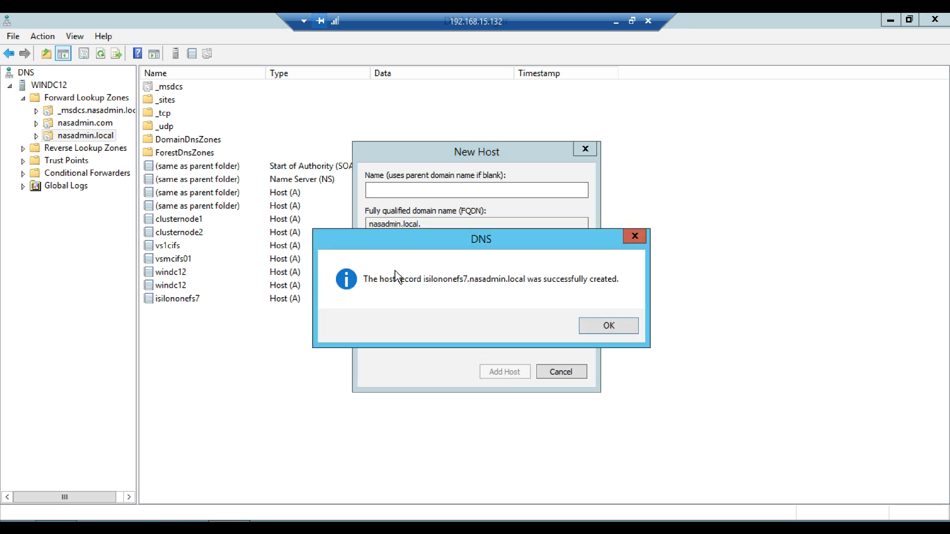
- Close the New Host dialog and start a New Delegation on nasadmin.local
click(608, 326)
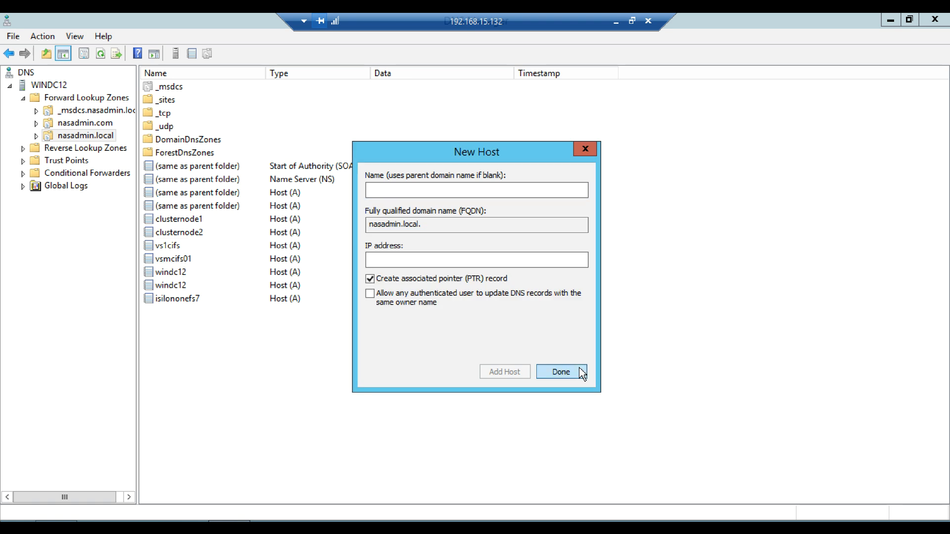
click(560, 371)
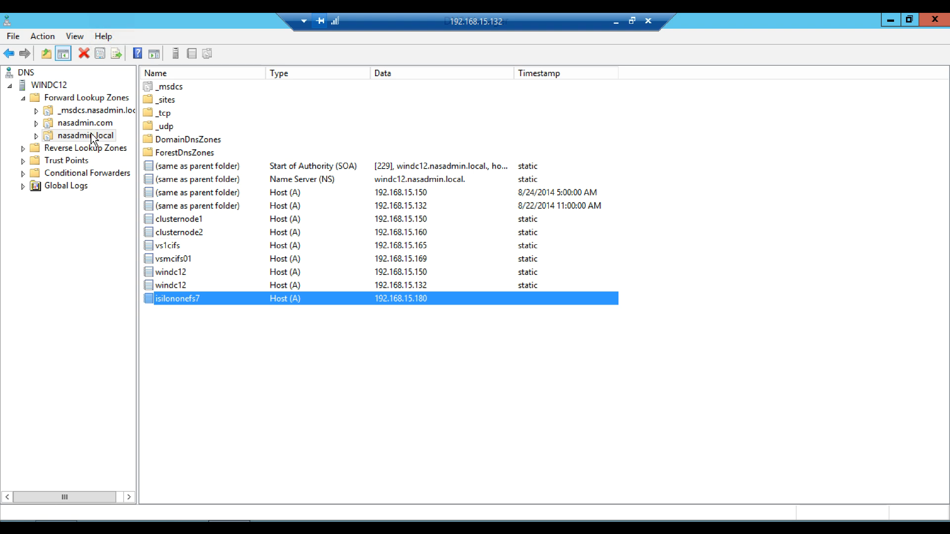
right_click(81, 136)
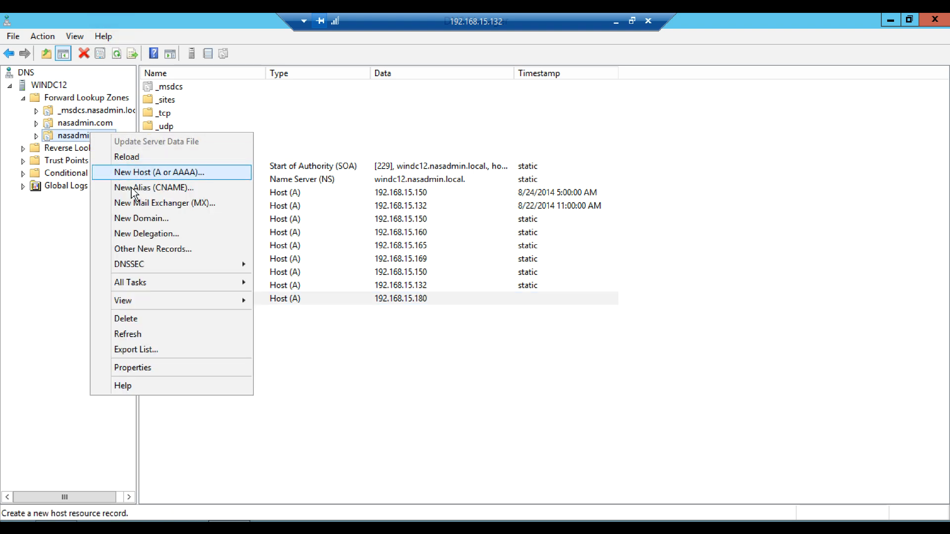
click(146, 234)
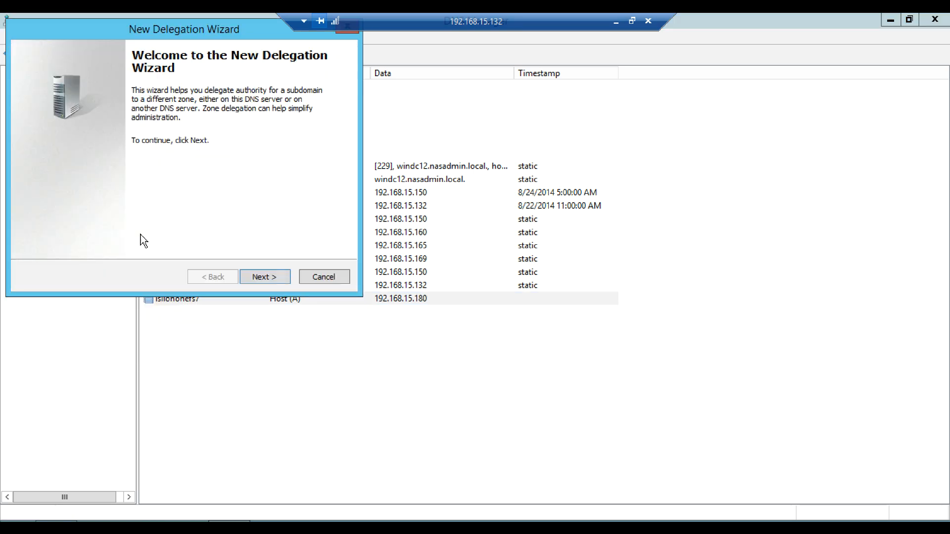
- Name the delegated domain isiloncifs and advance to the Name Servers page
click(265, 276)
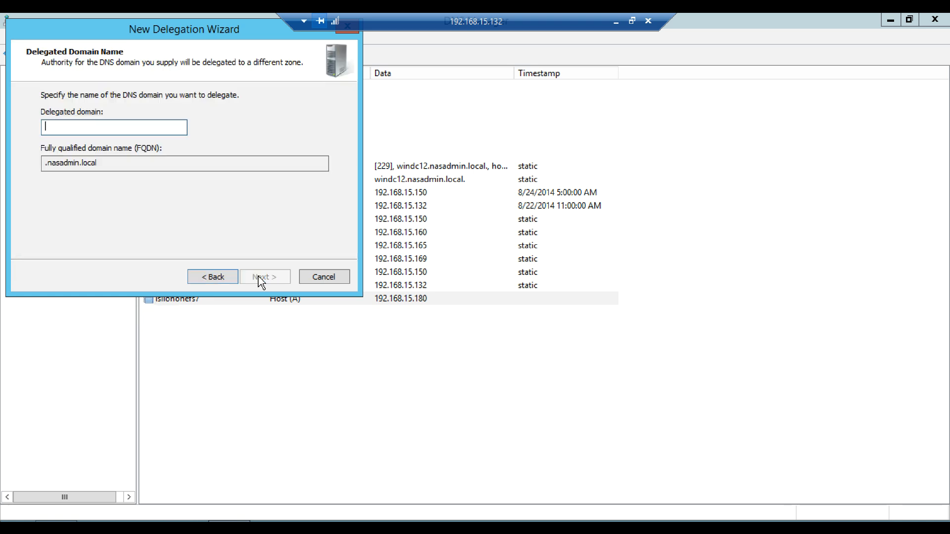
mouse_move(143, 127)
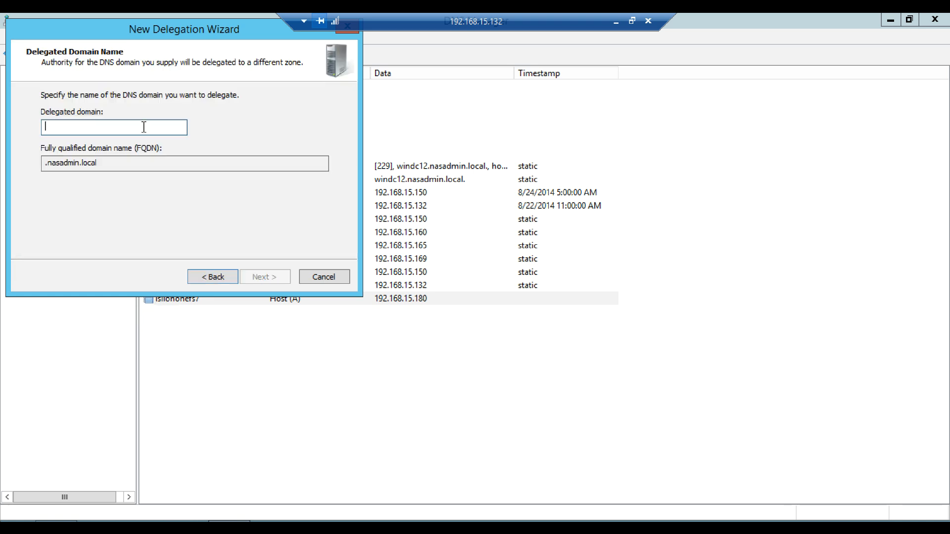
text(isilonc)
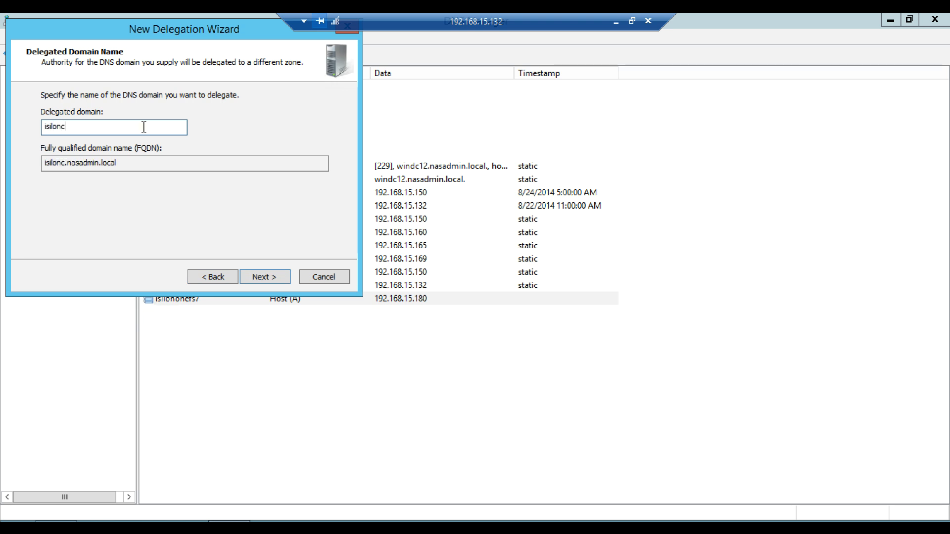
text(ifs)
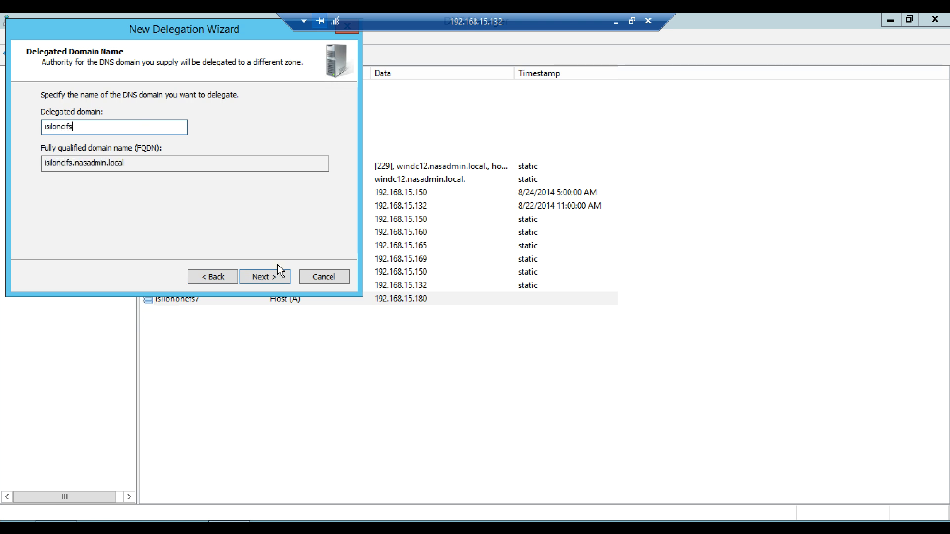
click(265, 276)
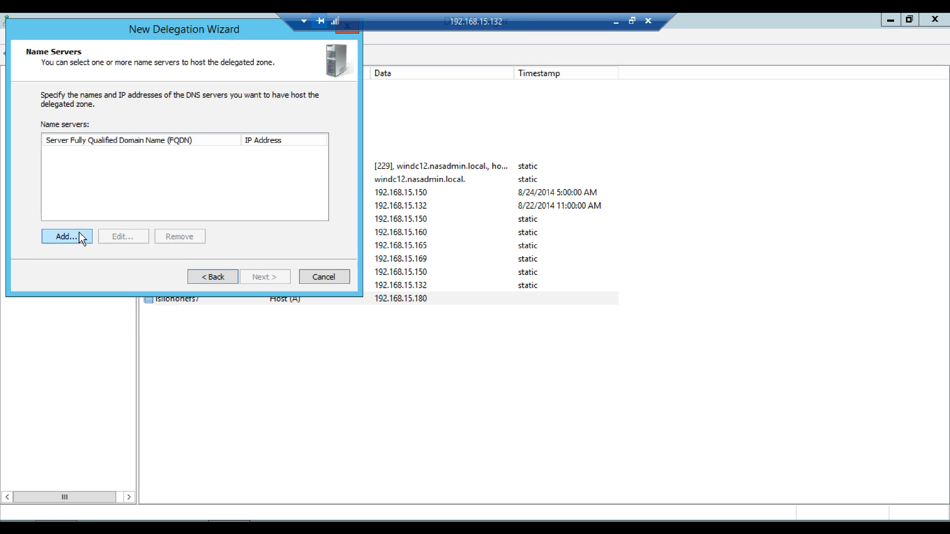
- Add name server isilononefs7.nasadmin.local, resolved and validated at 192.168.15.180
click(65, 237)
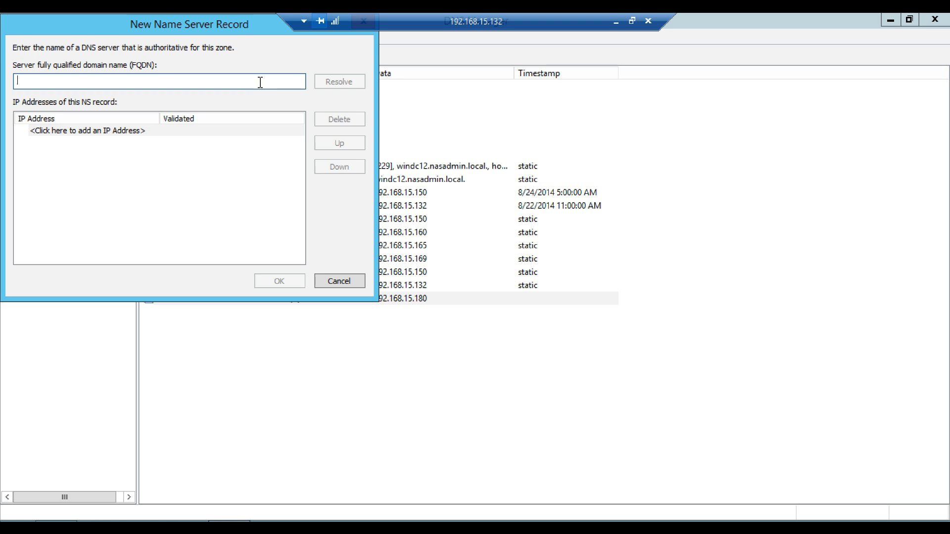
text(isilon)
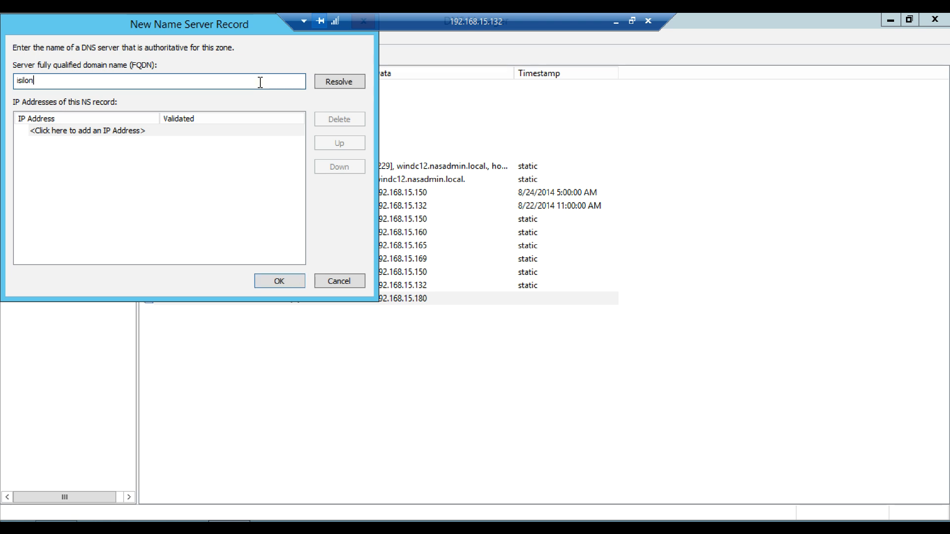
text(on)
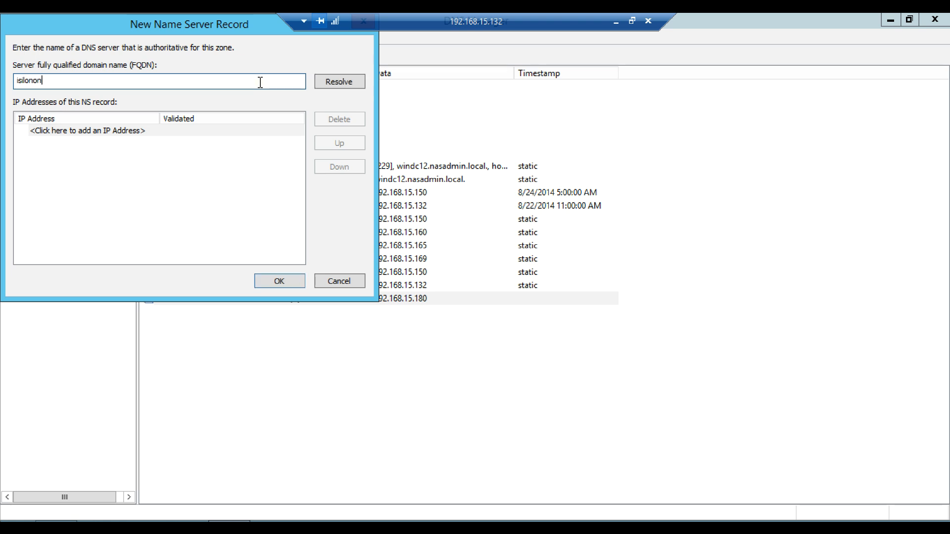
text(efs)
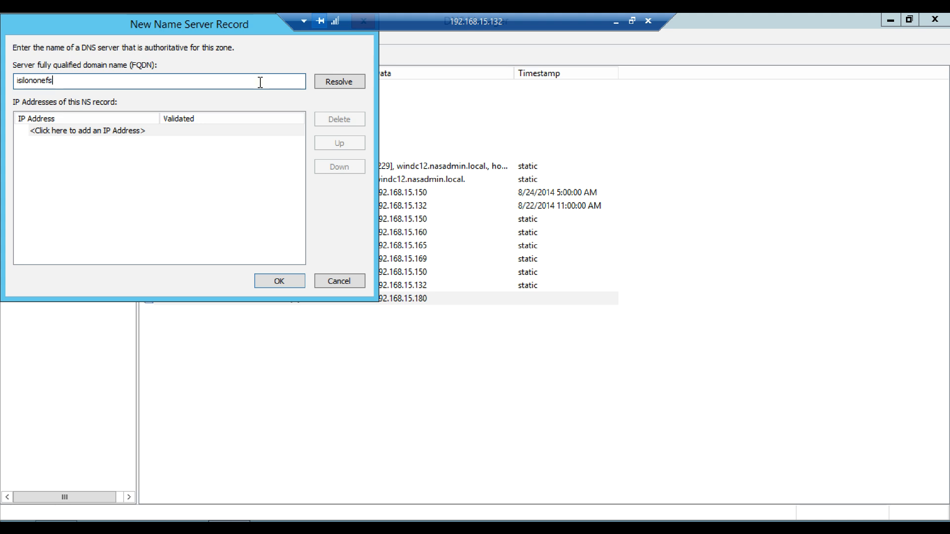
text(7.)
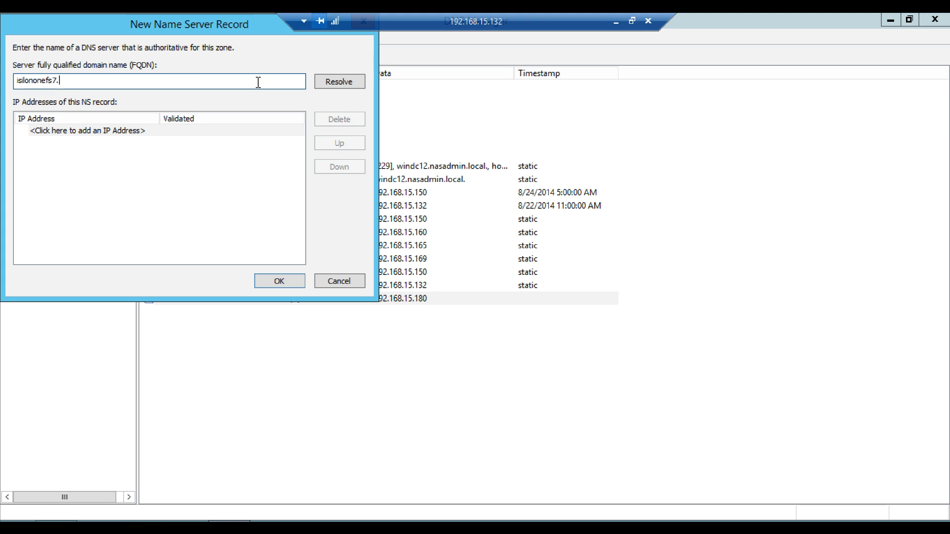
text(.nasadmin)
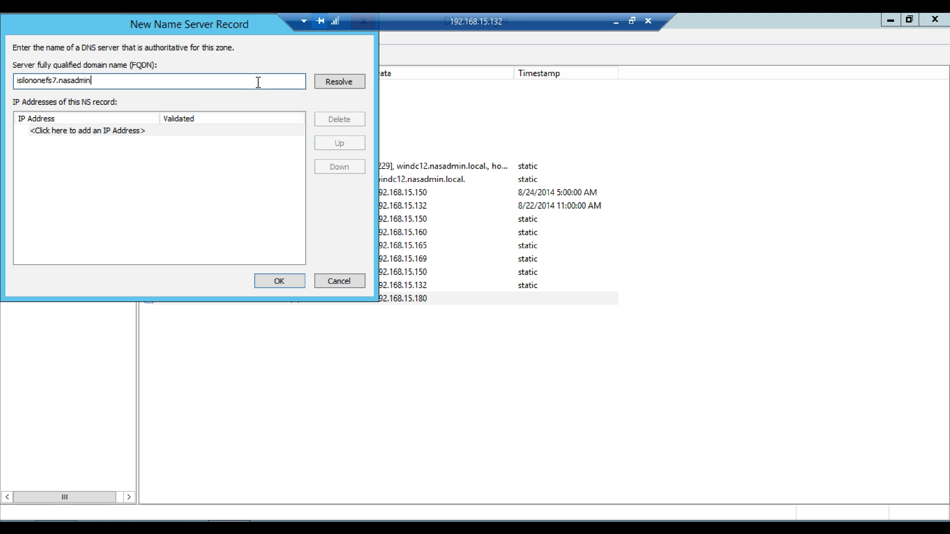
text(.local)
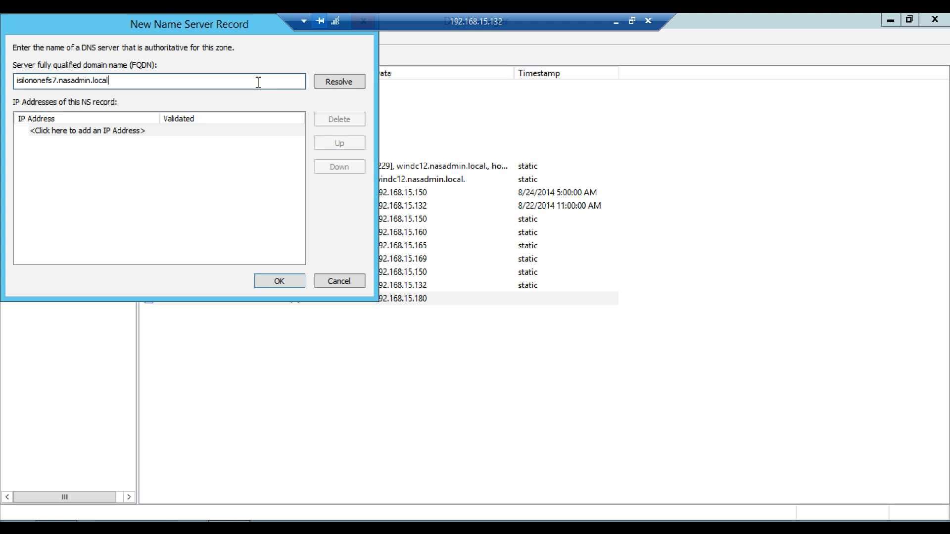
click(338, 81)
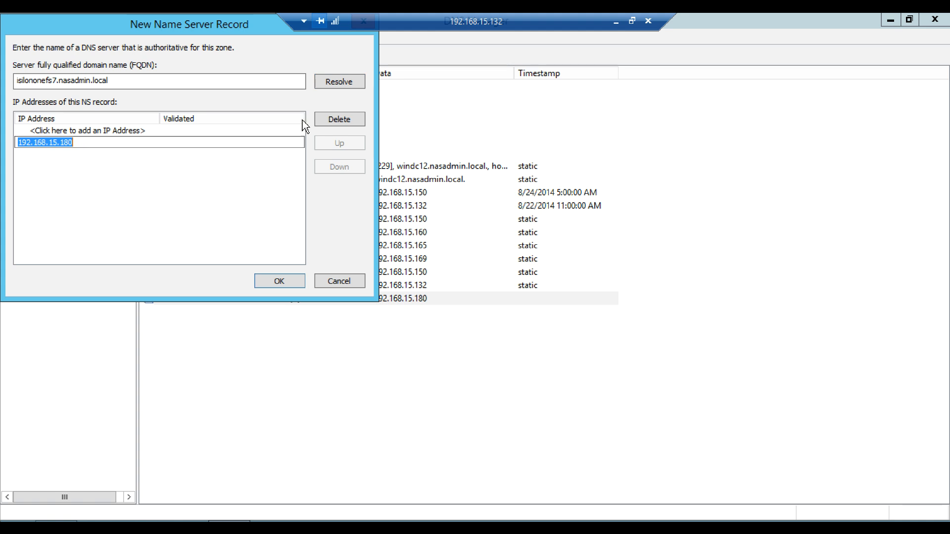
click(339, 81)
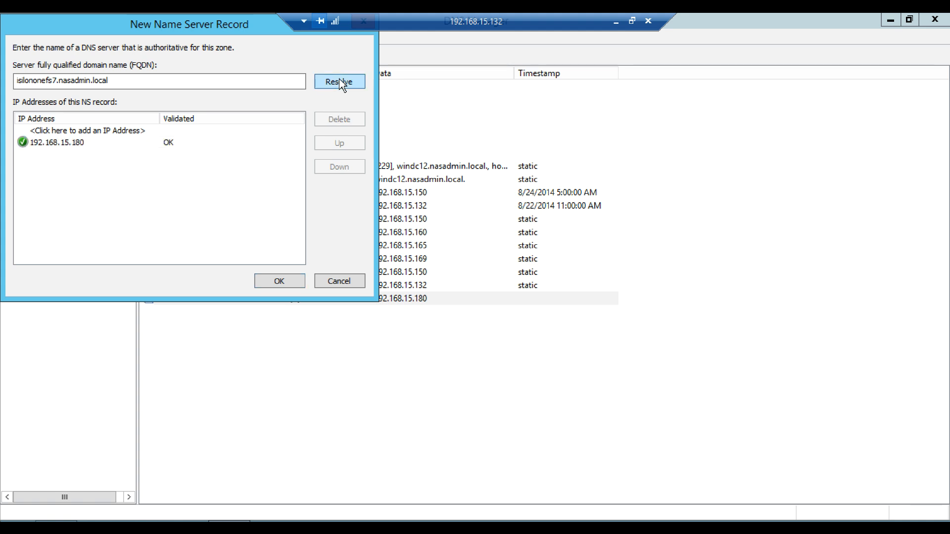
mouse_move(279, 281)
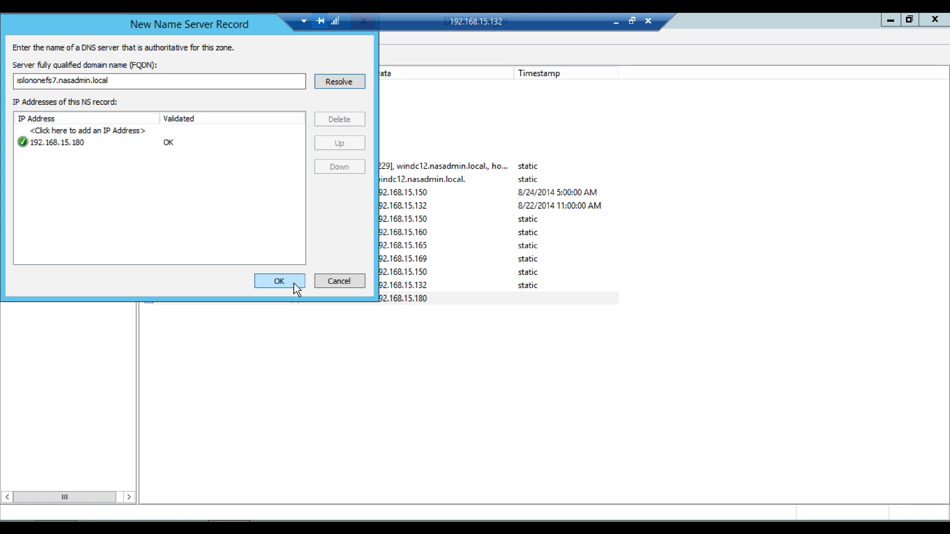
click(278, 281)
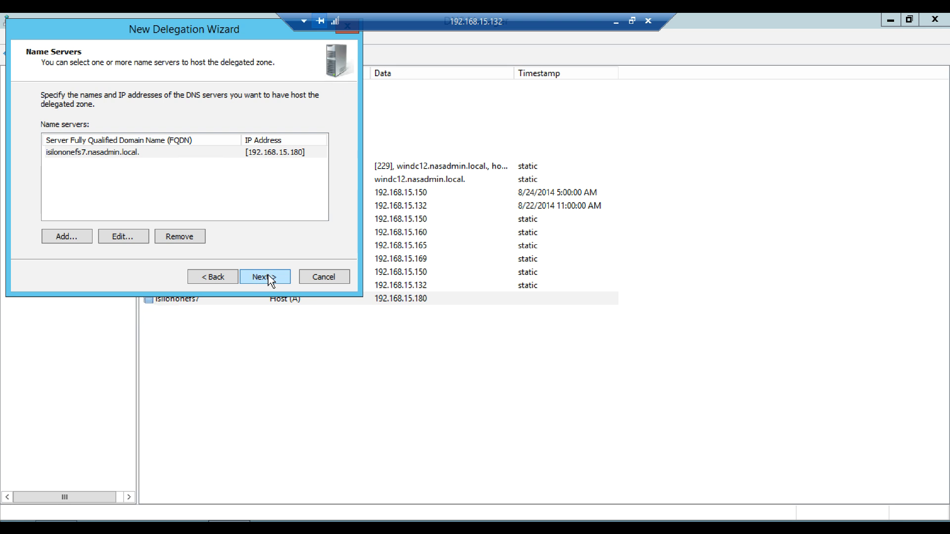
- Complete the New Delegation Wizard for isiloncifs with its isilononefs7 name server
click(265, 276)
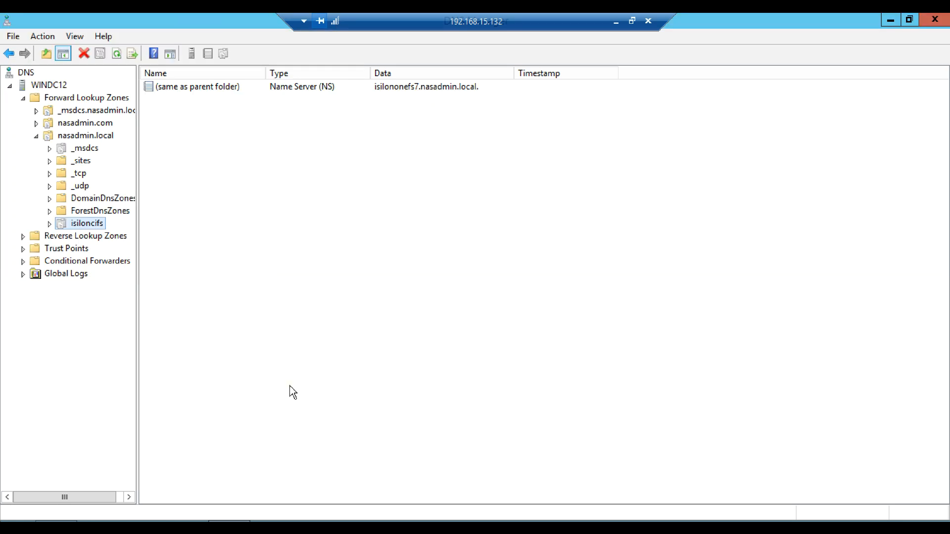
mouse_move(91, 227)
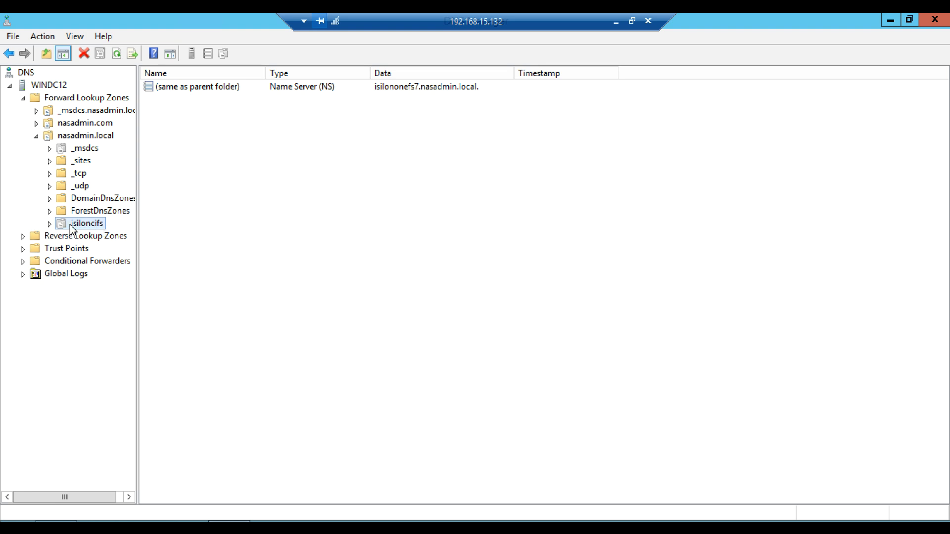
mouse_move(90, 232)
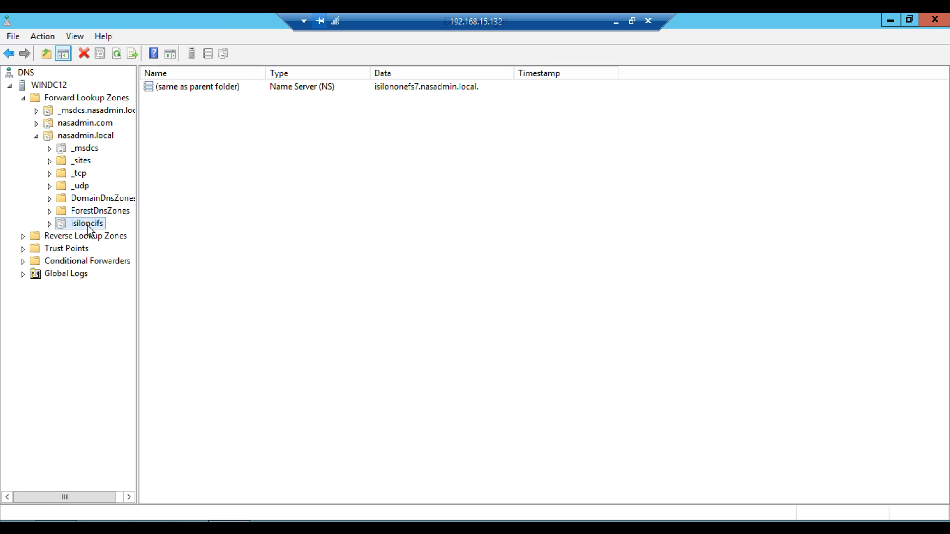
mouse_move(303, 327)
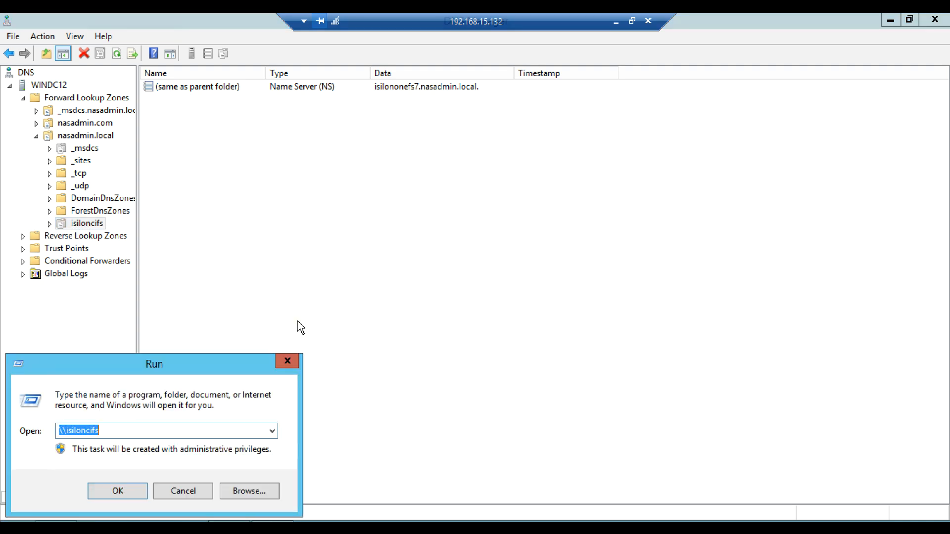
- Open a Command Prompt via cmd and ping isiloncifs
text(cmd)
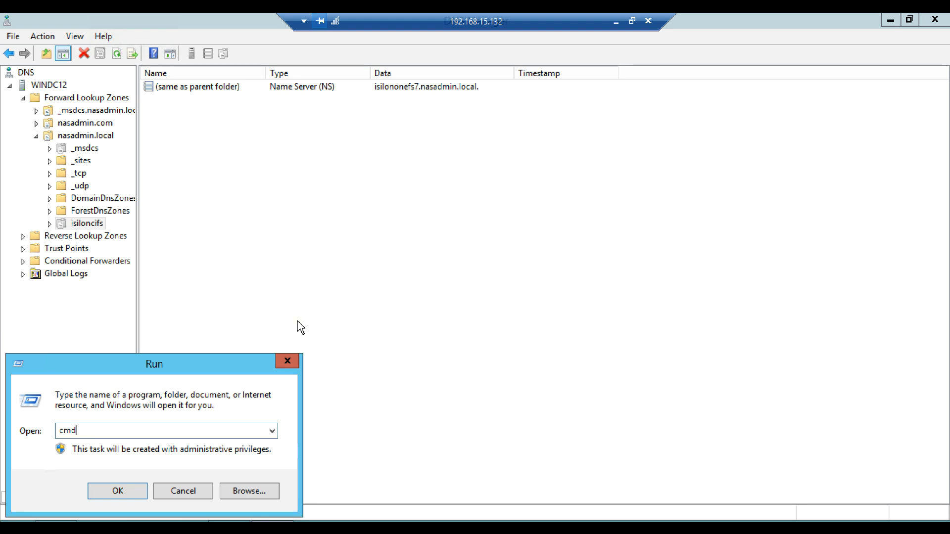
click(116, 491)
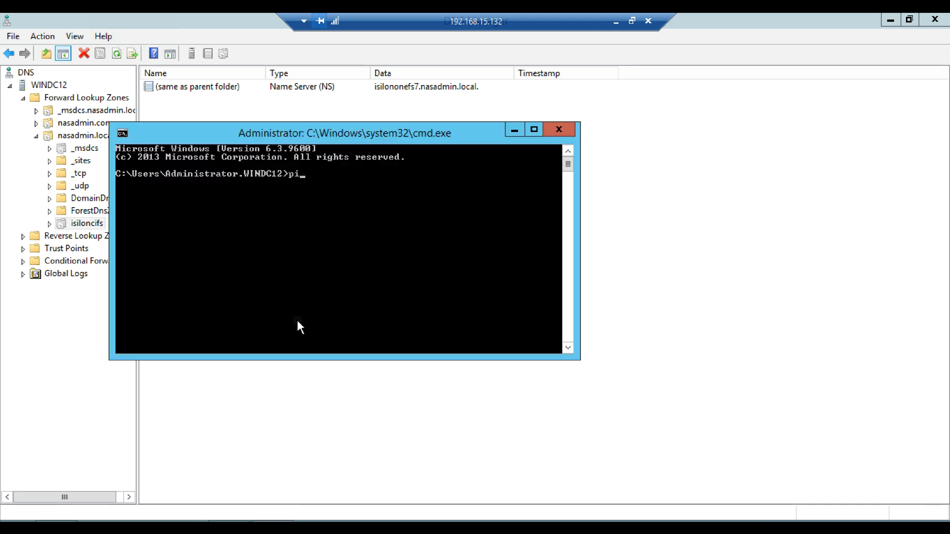
text(ng i)
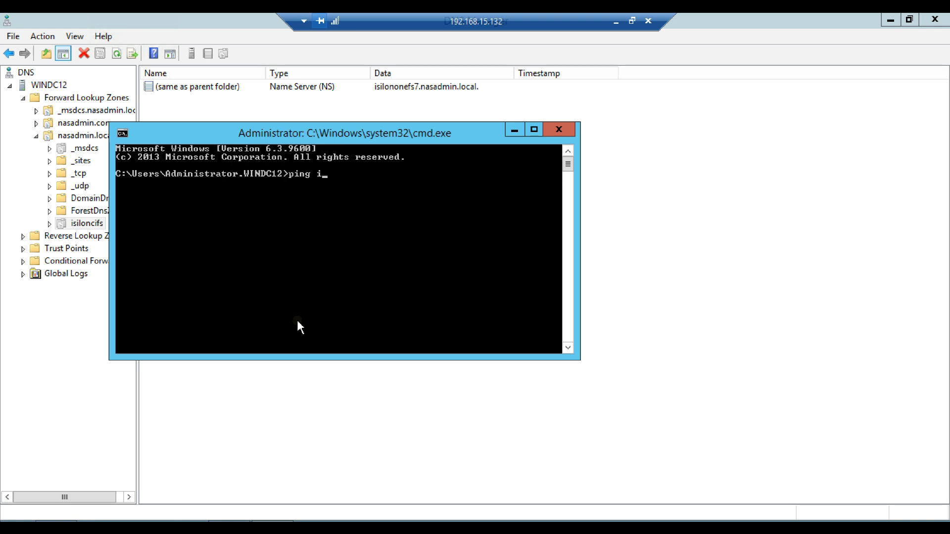
text(siloncifs)
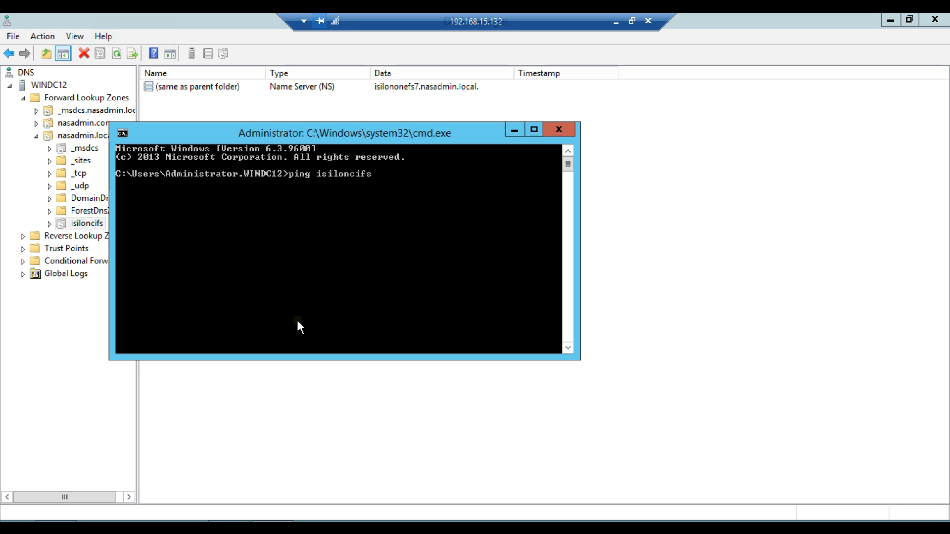
key(Return)
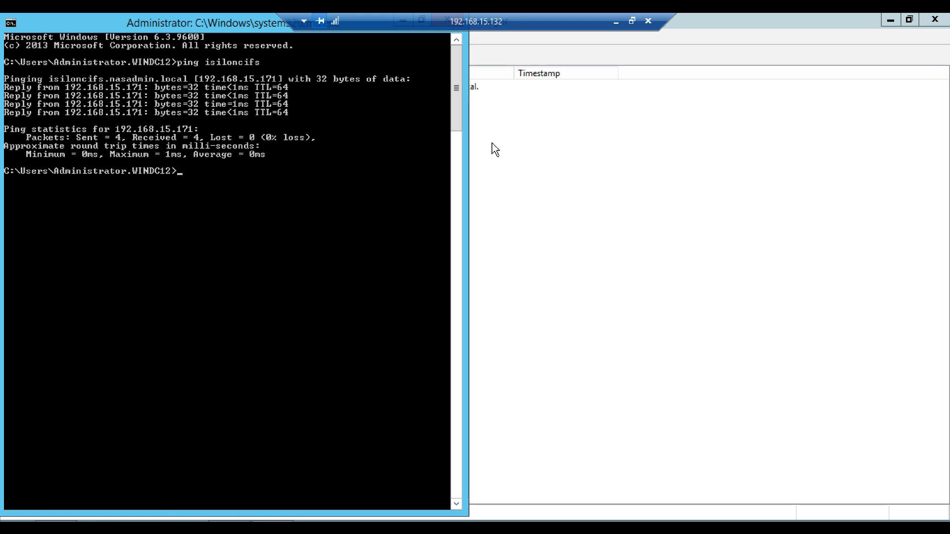
- Rerun ping isiloncifs to see replies alternate between 192.168.15.170 and .171
key(Return)
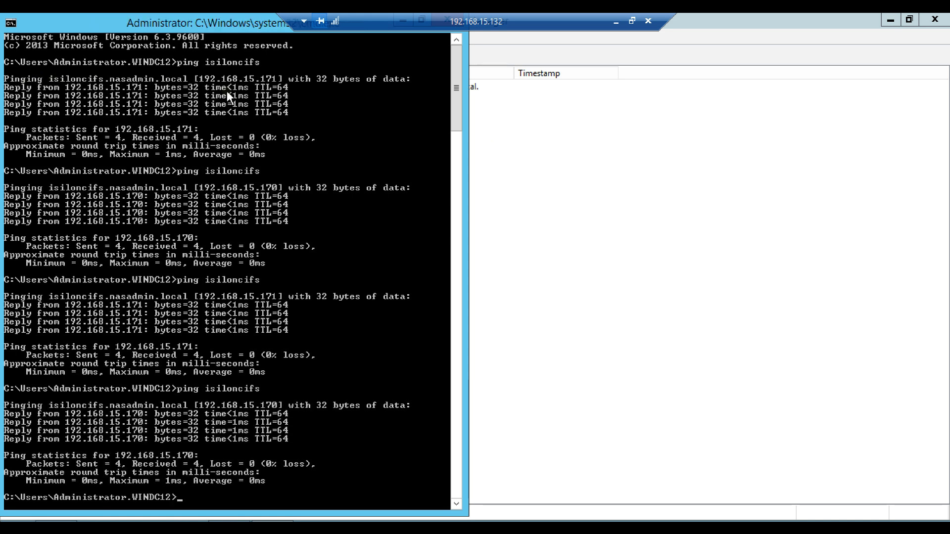
mouse_move(277, 83)
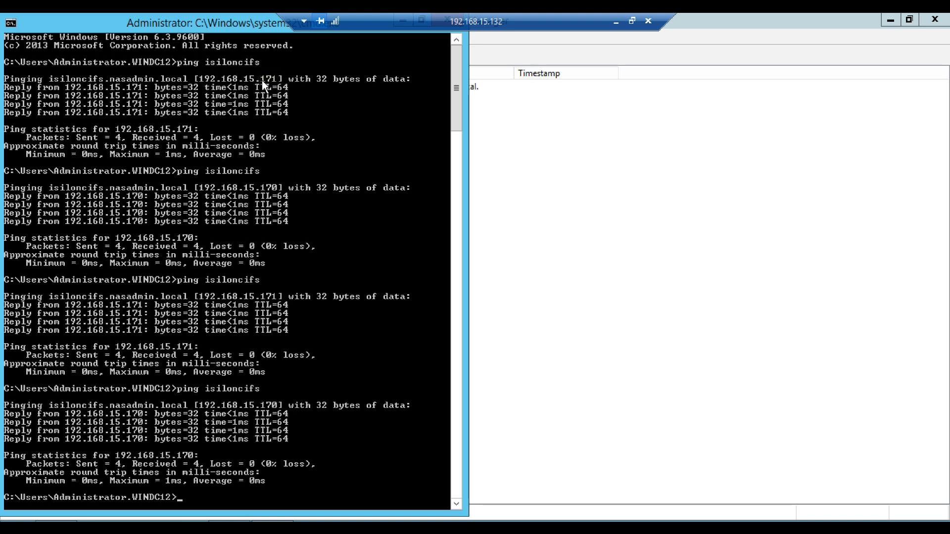
mouse_move(240, 191)
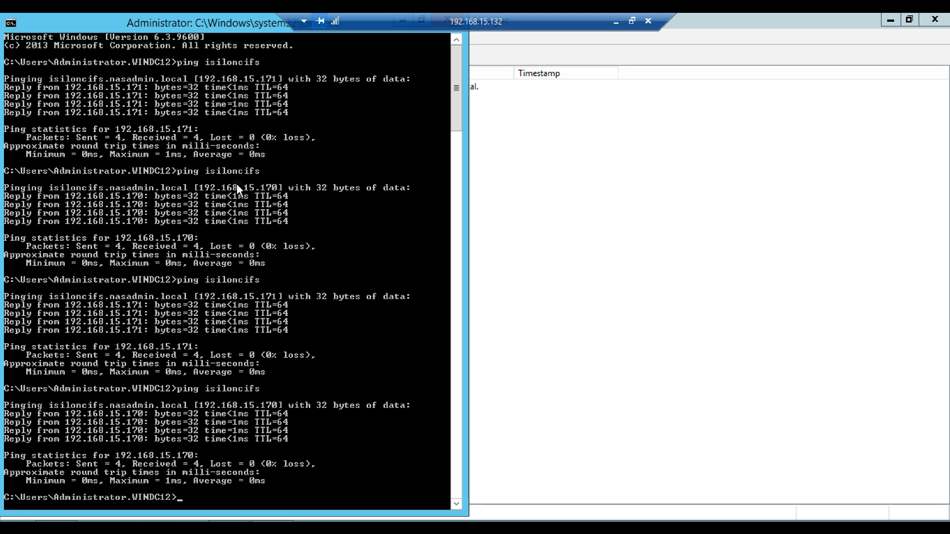
mouse_move(222, 192)
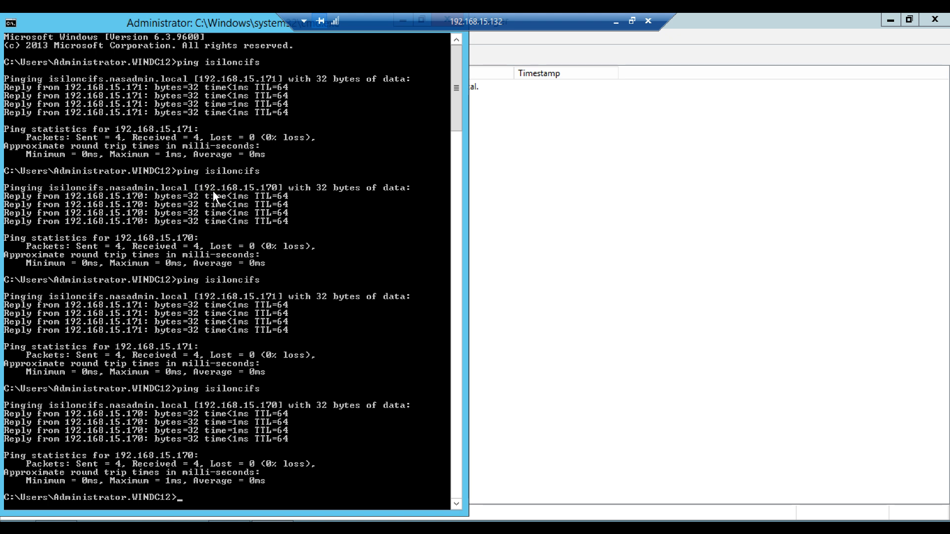
mouse_move(388, 427)
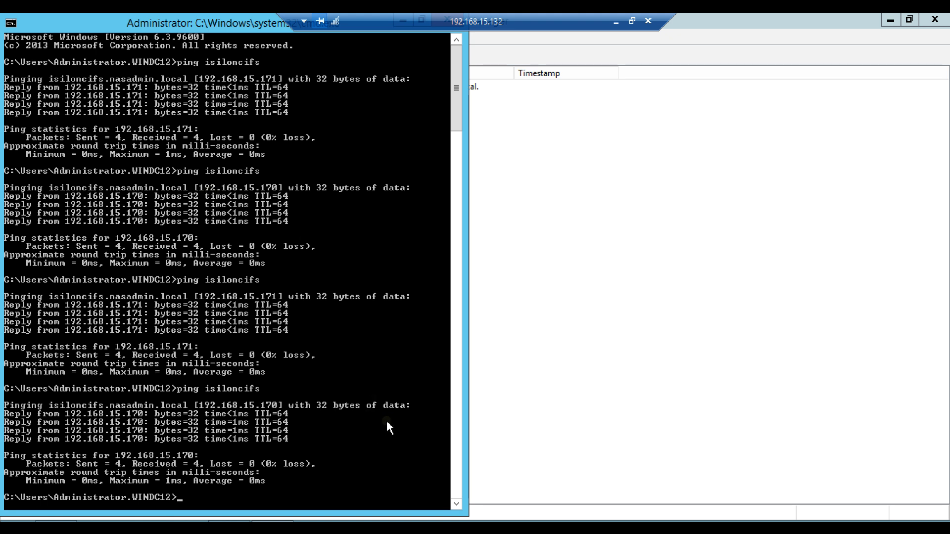
mouse_move(700, 448)
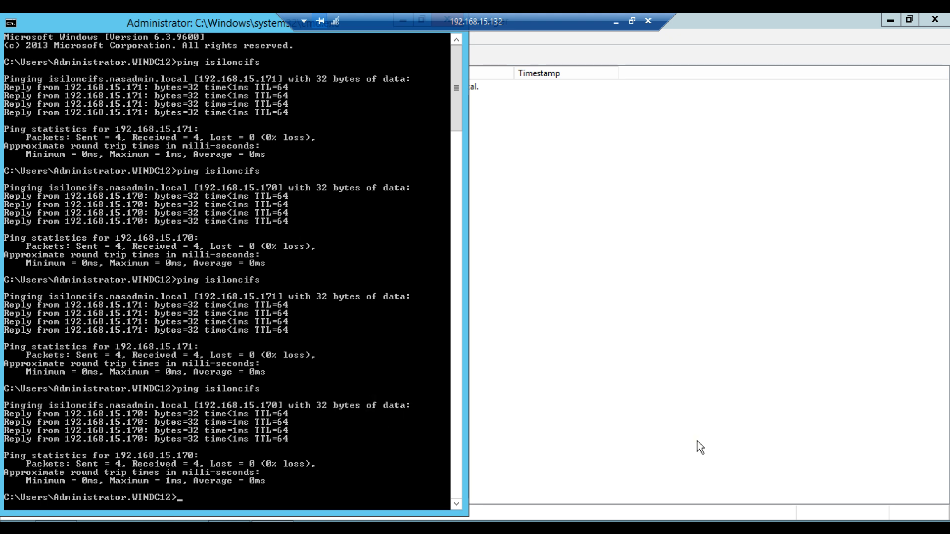
mouse_move(575, 271)
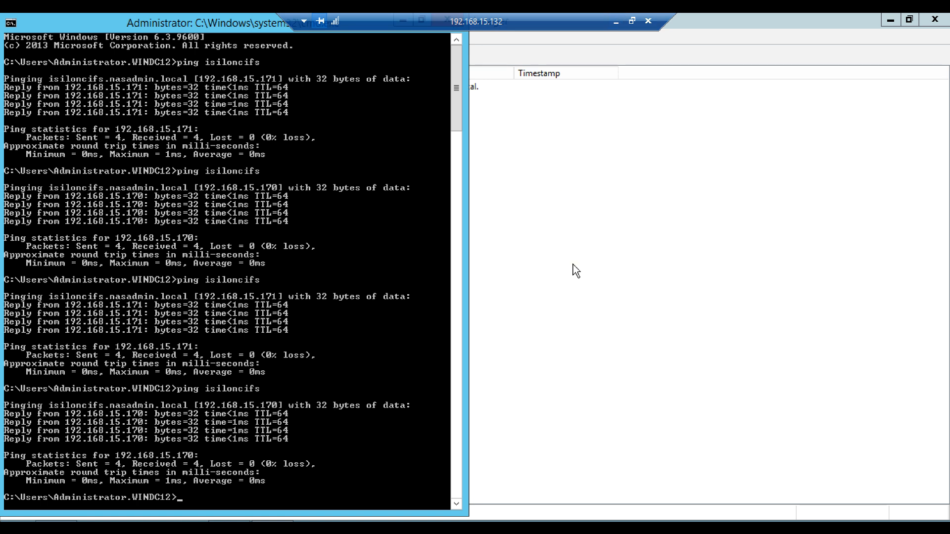
mouse_move(614, 20)
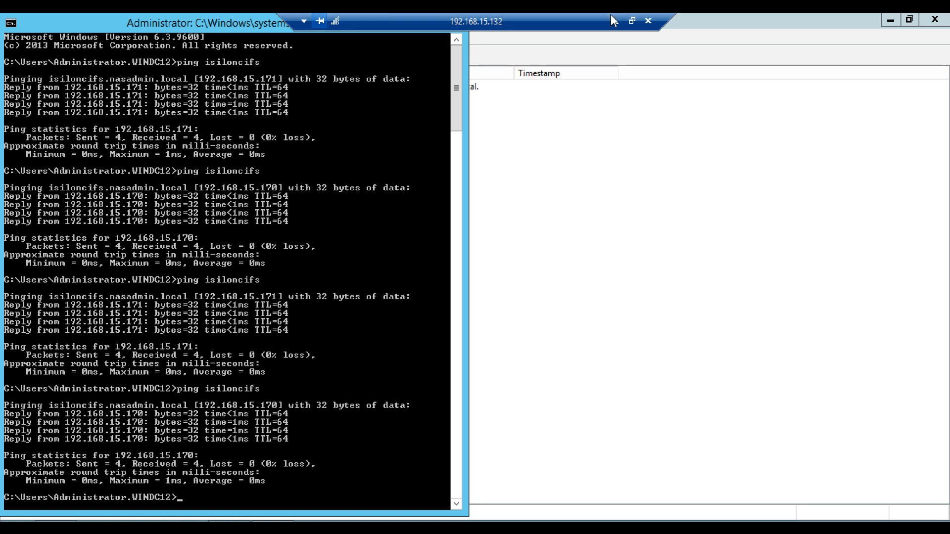